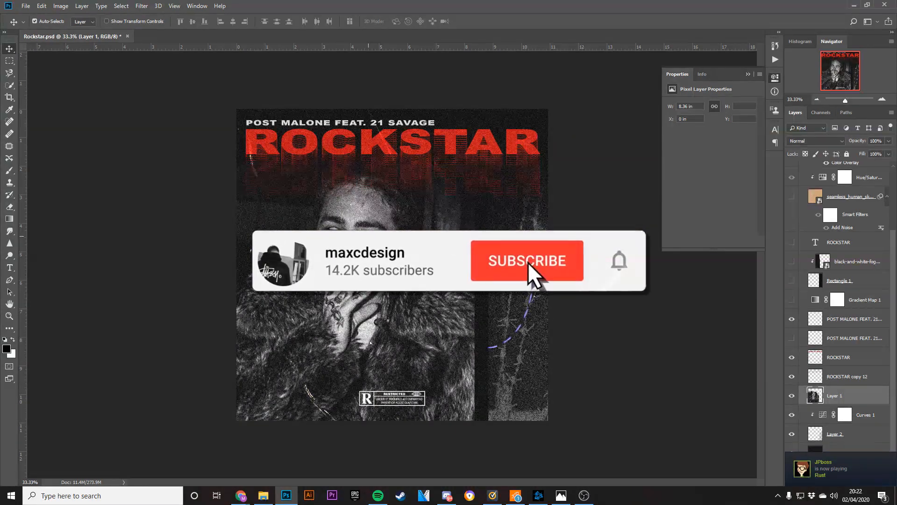
Start a new document with width 3000 pixels beside the Rockstar cover
click(527, 261)
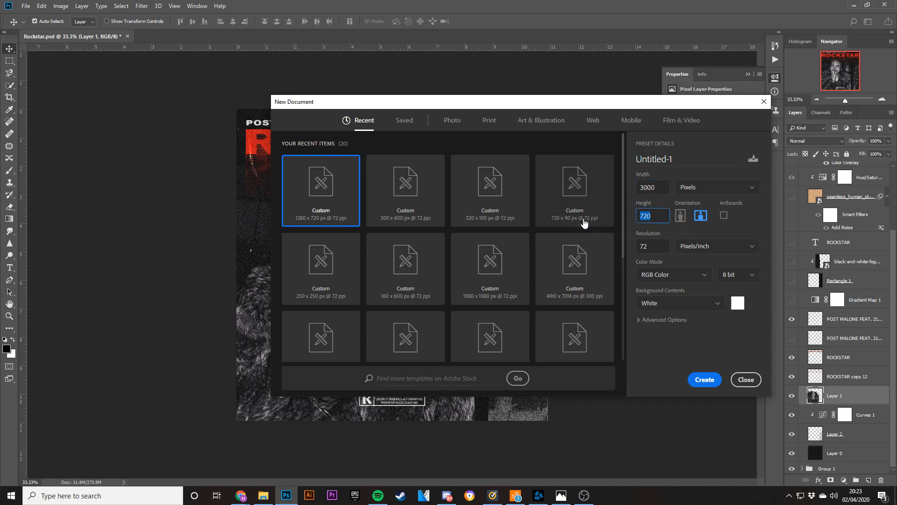
Create a 3000 × 3000 px, 72 ppi RGB document
text(3000)
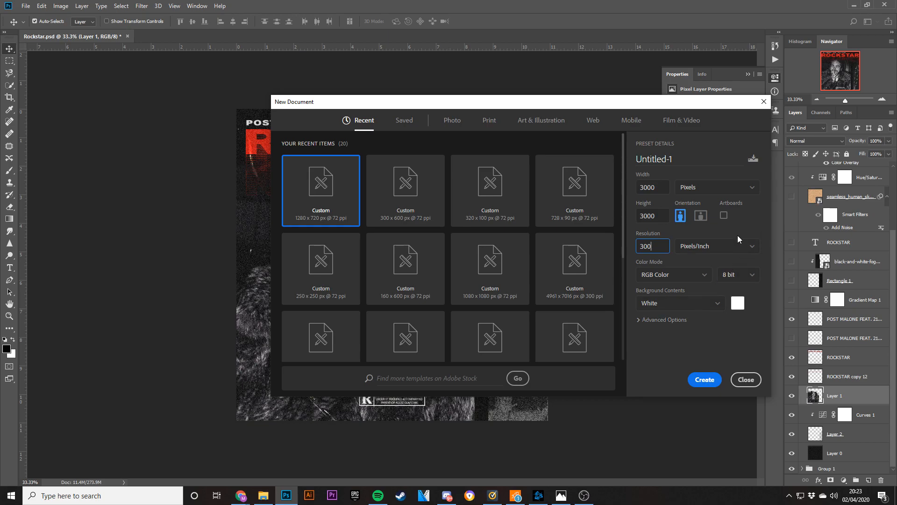
mouse_move(699, 279)
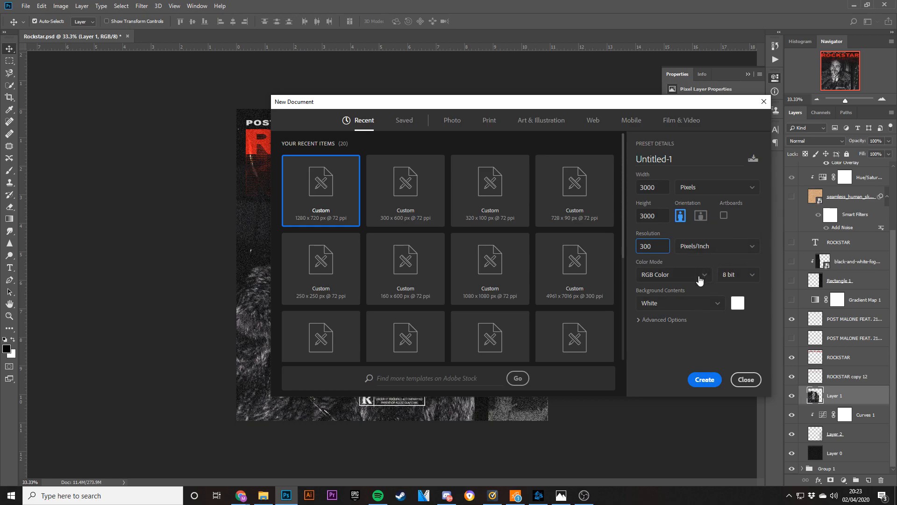
click(674, 274)
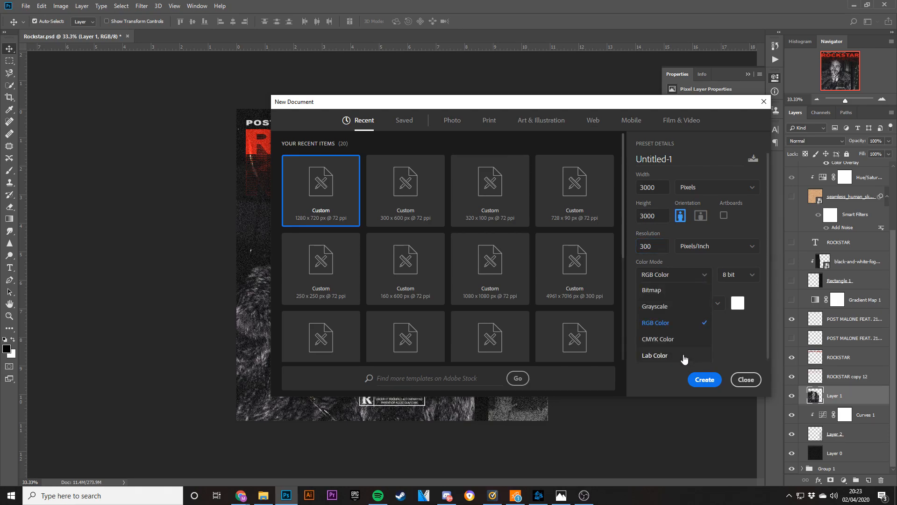
click(655, 322)
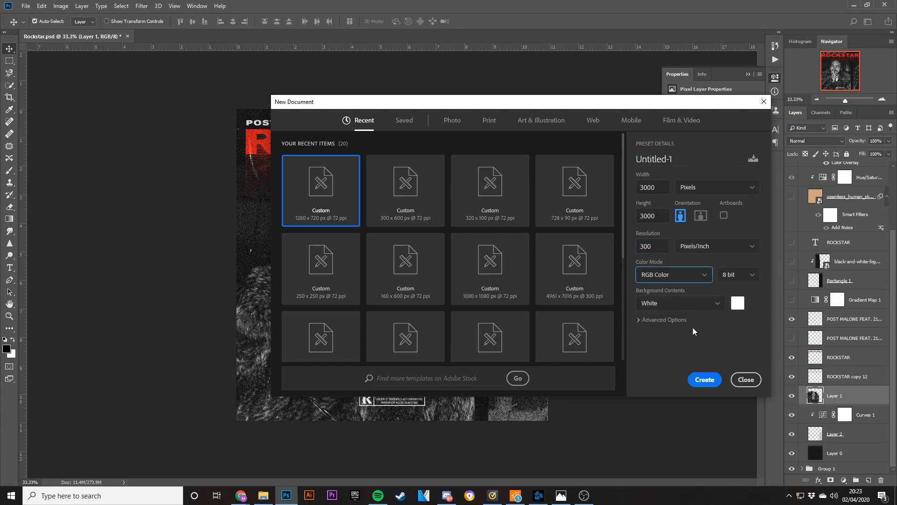
click(653, 246)
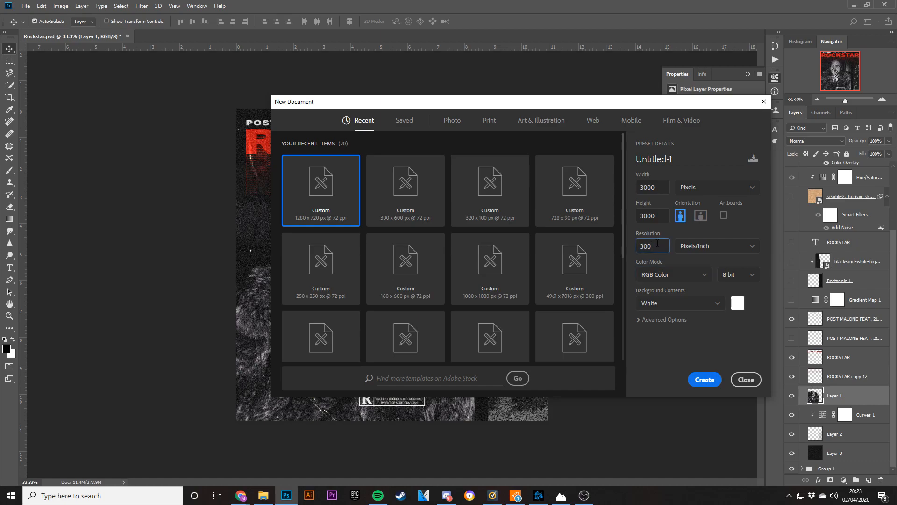
text(72)
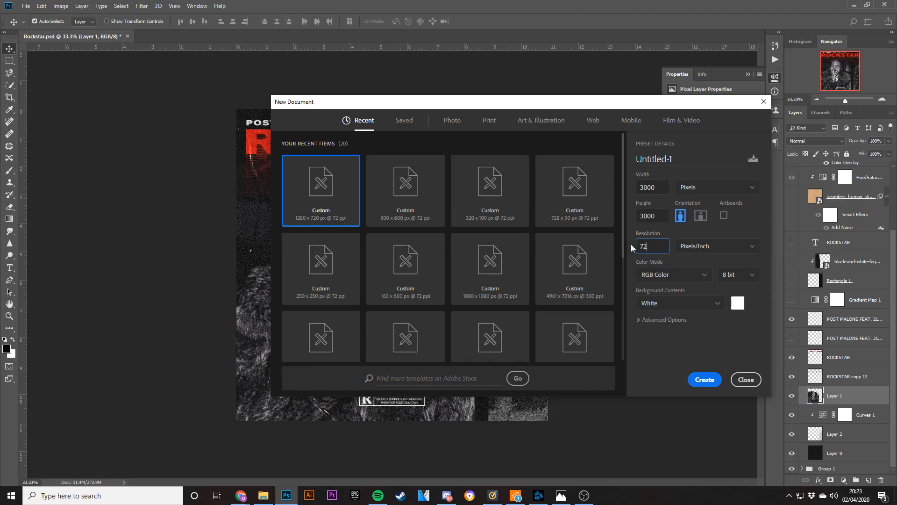
click(704, 380)
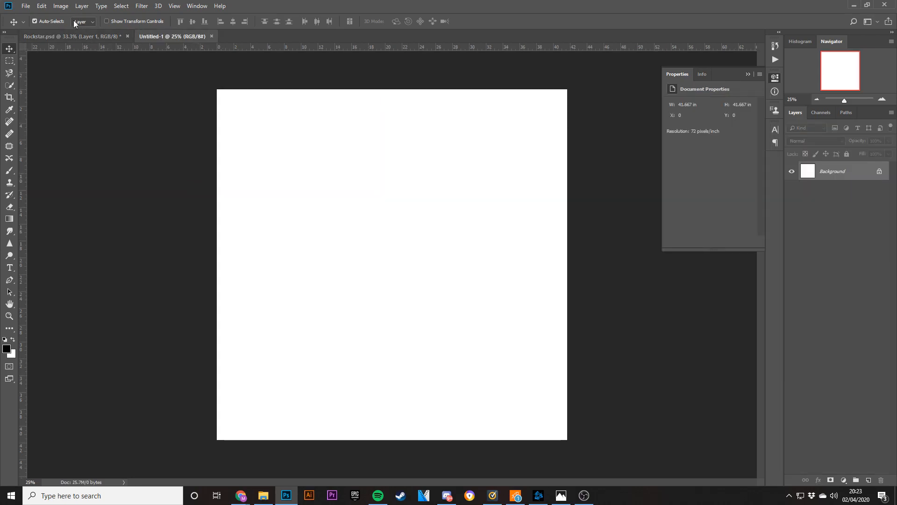
Glance at the Rockstar cover, then return to Untitled-1
click(53, 36)
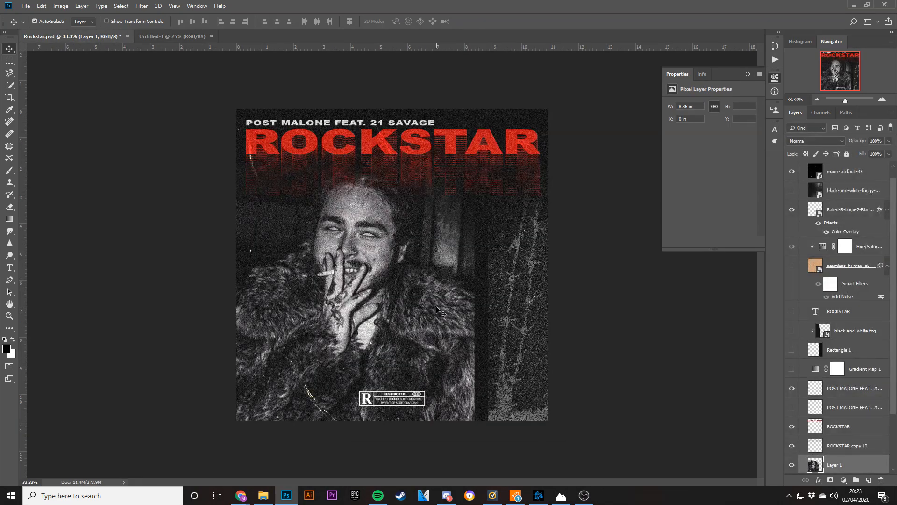
click(177, 36)
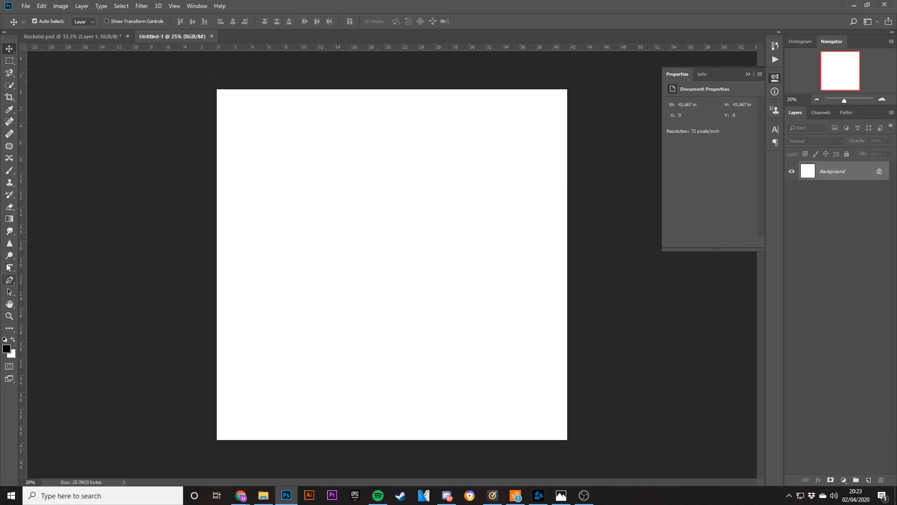
Draw a full-canvas rectangle filled with near-black #0c0c0c
click(8, 328)
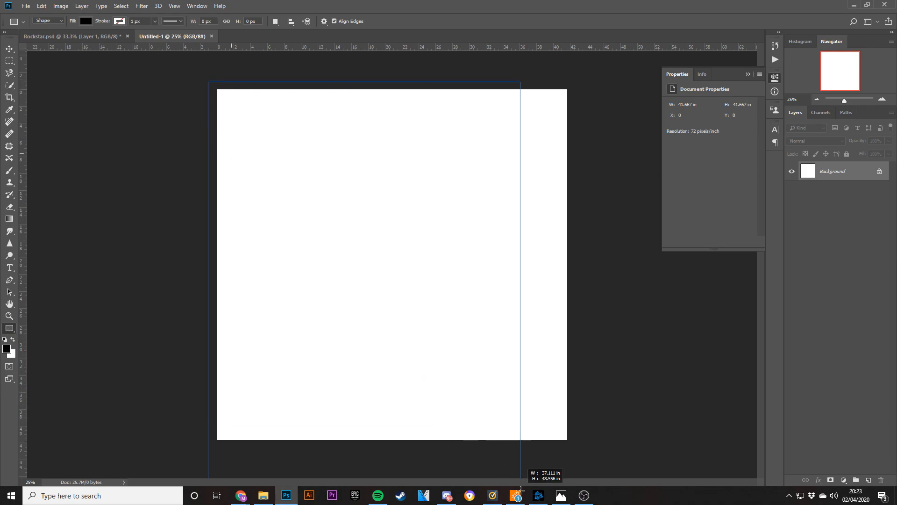
drag(209, 82, 578, 457)
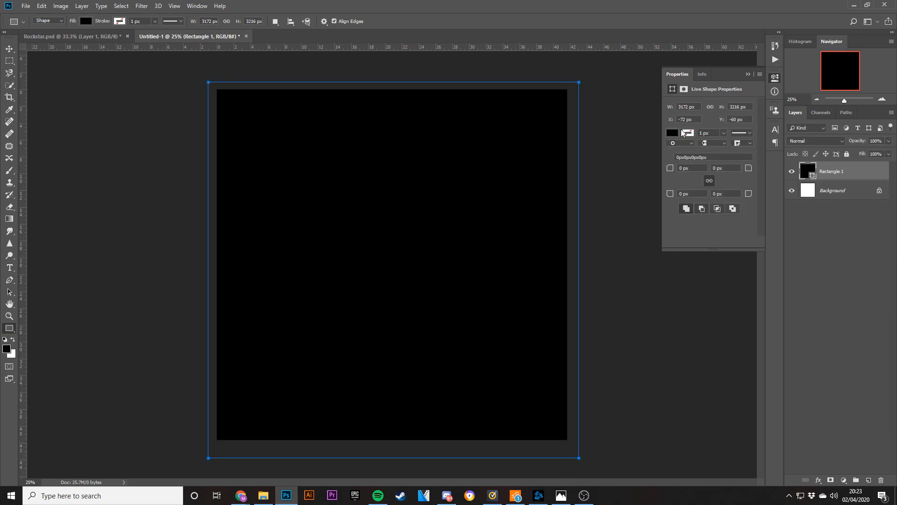
click(7, 61)
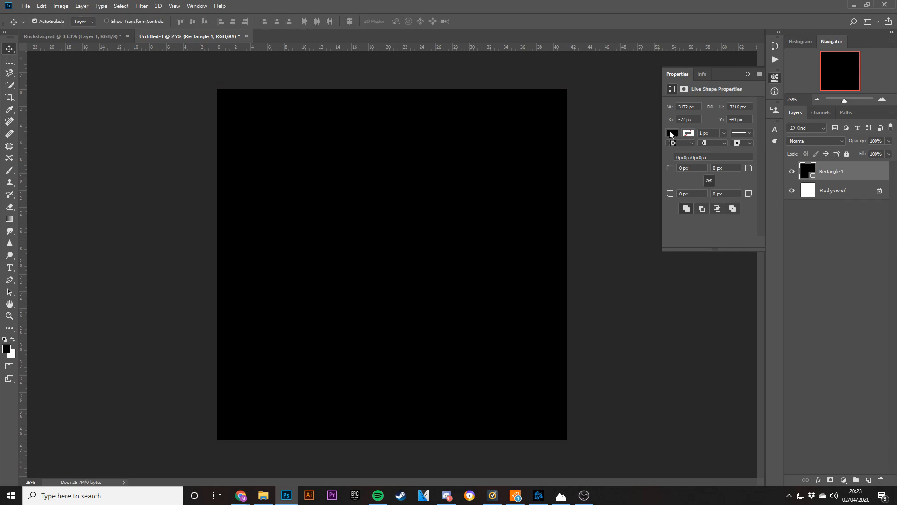
click(672, 133)
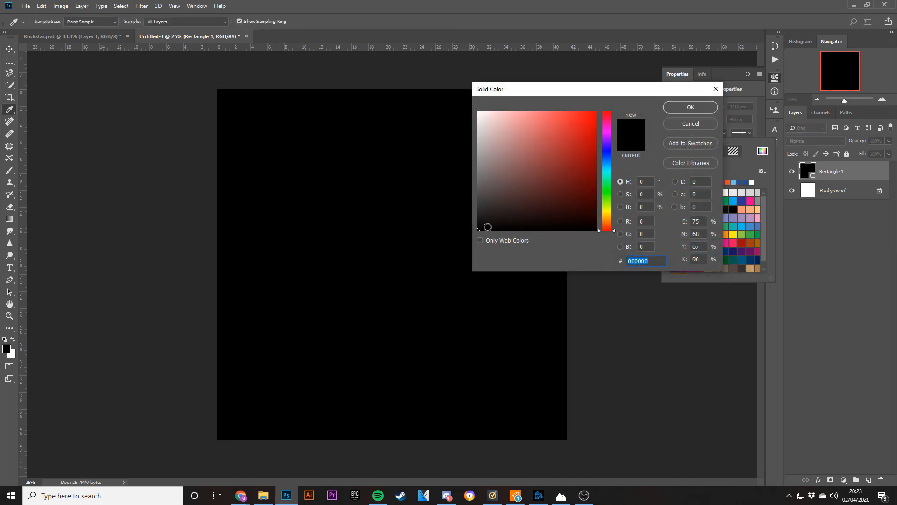
click(478, 227)
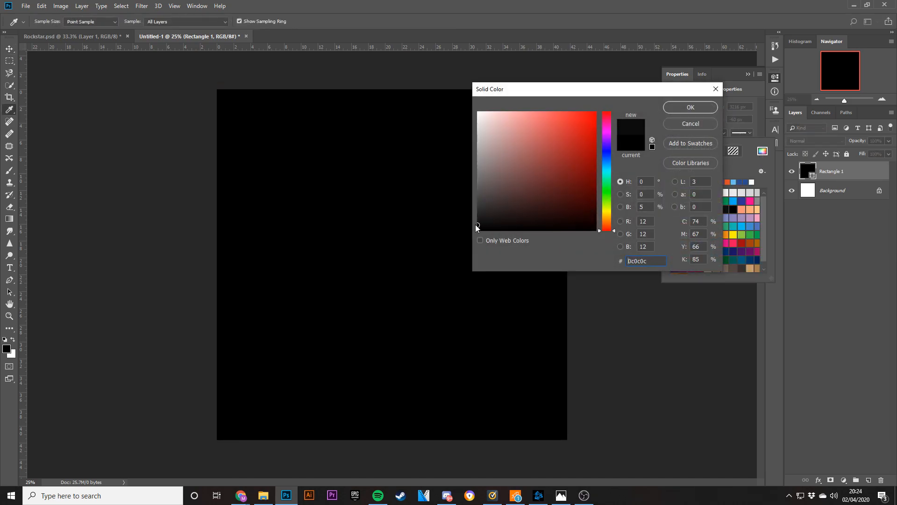
click(690, 107)
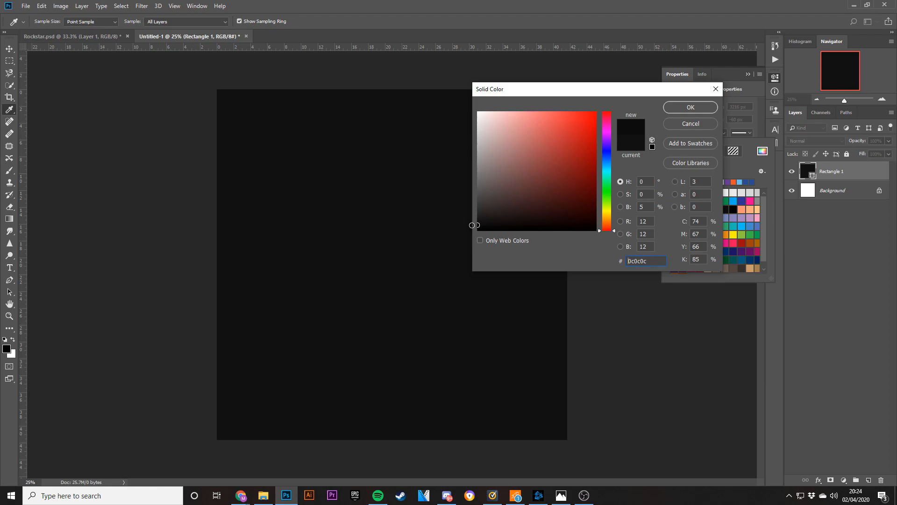
click(623, 261)
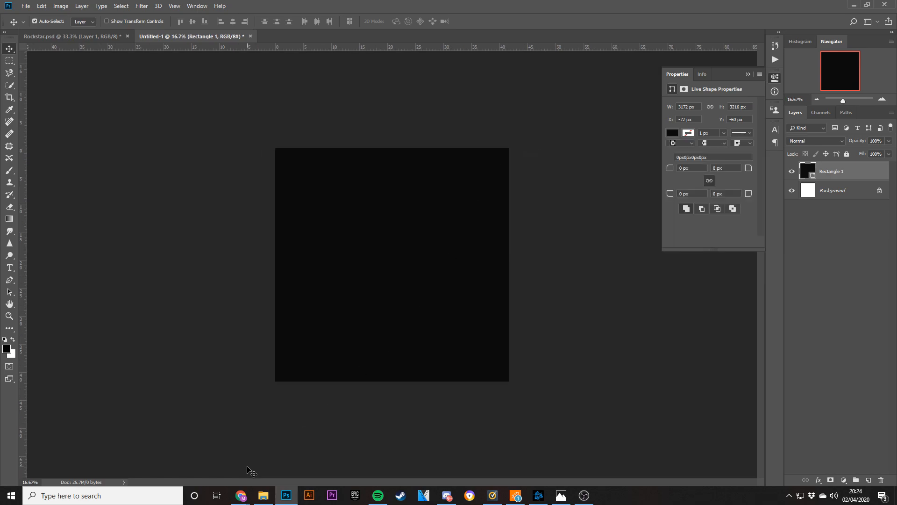
mouse_move(260, 456)
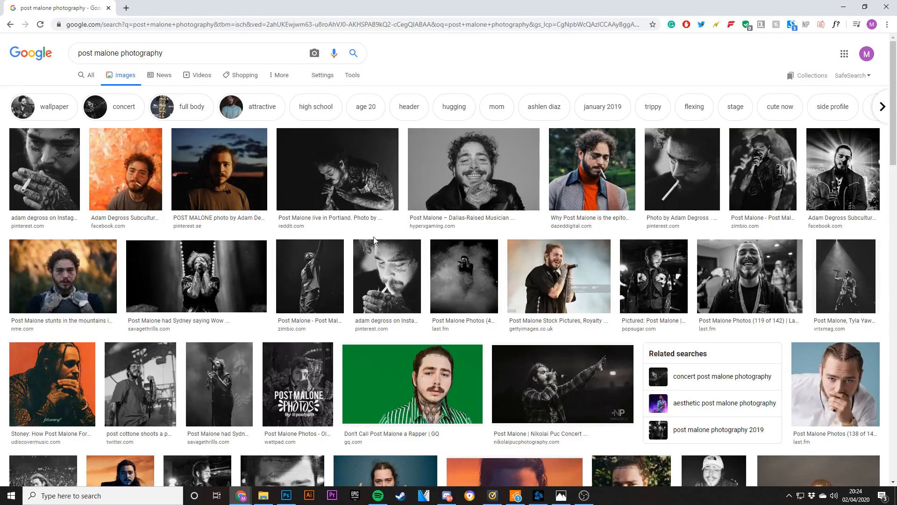
mouse_move(412, 160)
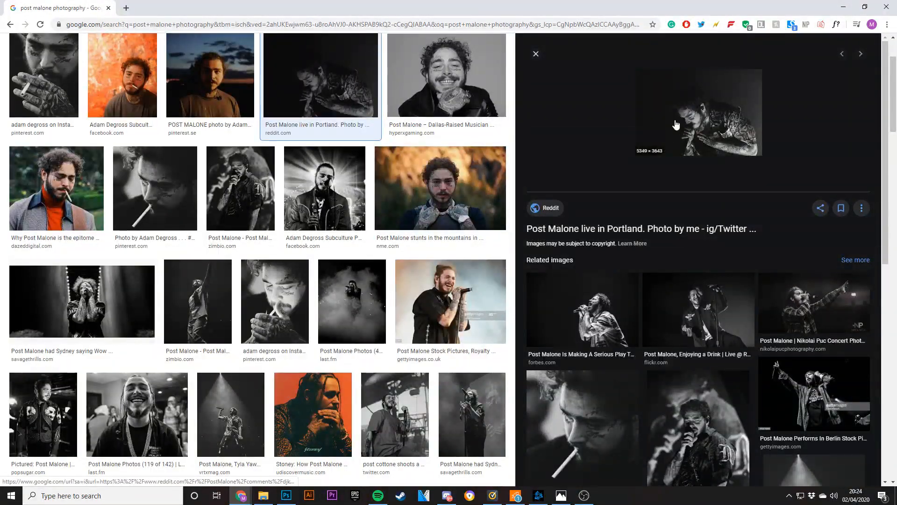
Open the black-and-white Portland live photo preview in Google Images
click(286, 495)
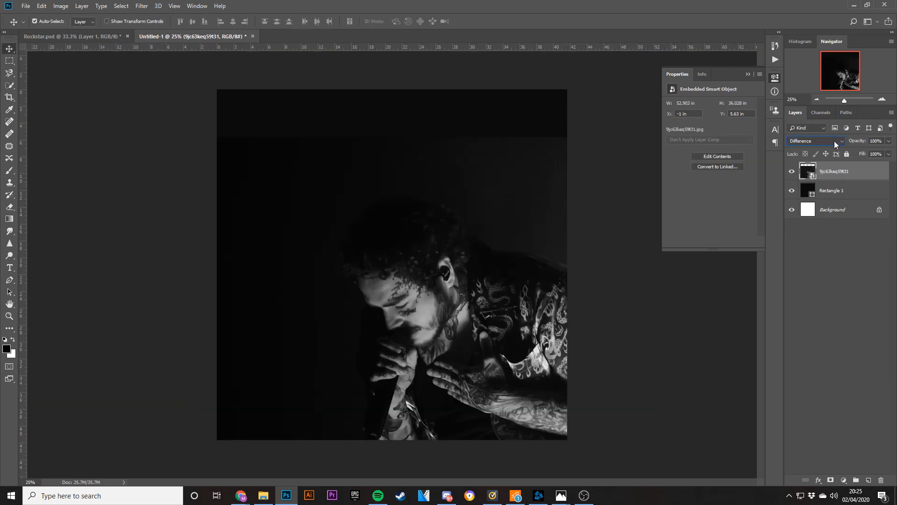
Set the placed Post Malone photo to Difference blending and add an empty layer
click(838, 140)
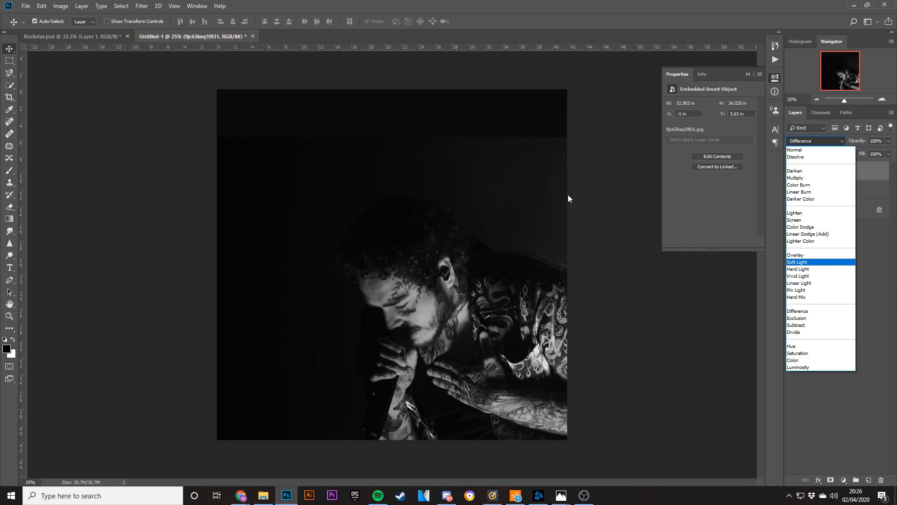
mouse_move(395, 250)
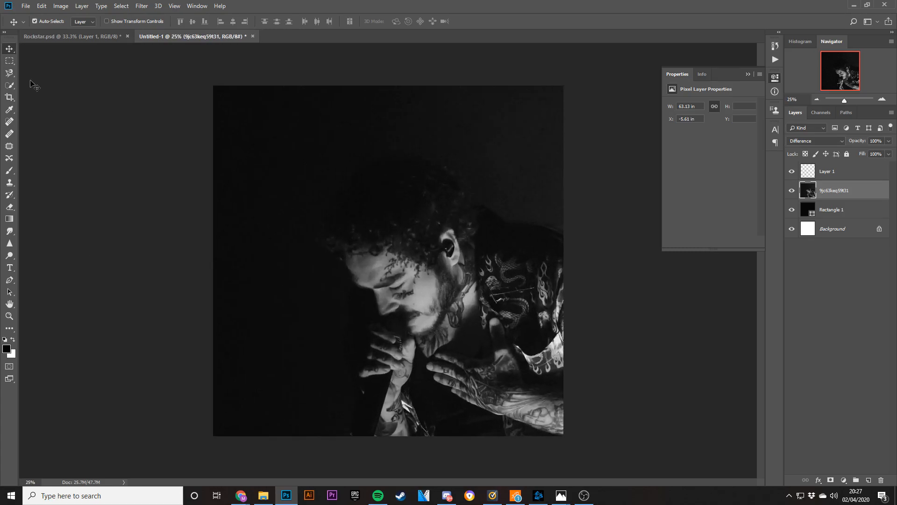
click(71, 35)
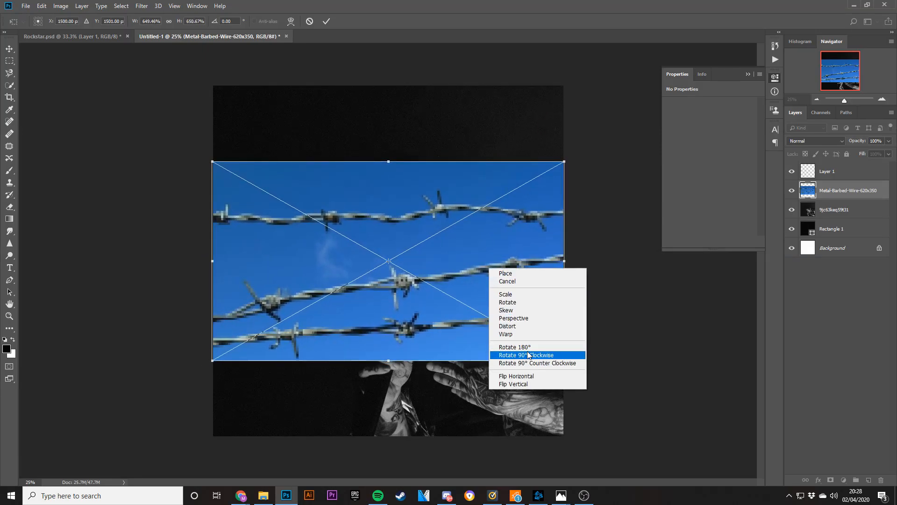
Rotate the barbed-wire photo upright, then show the Image > Adjustments list
click(527, 354)
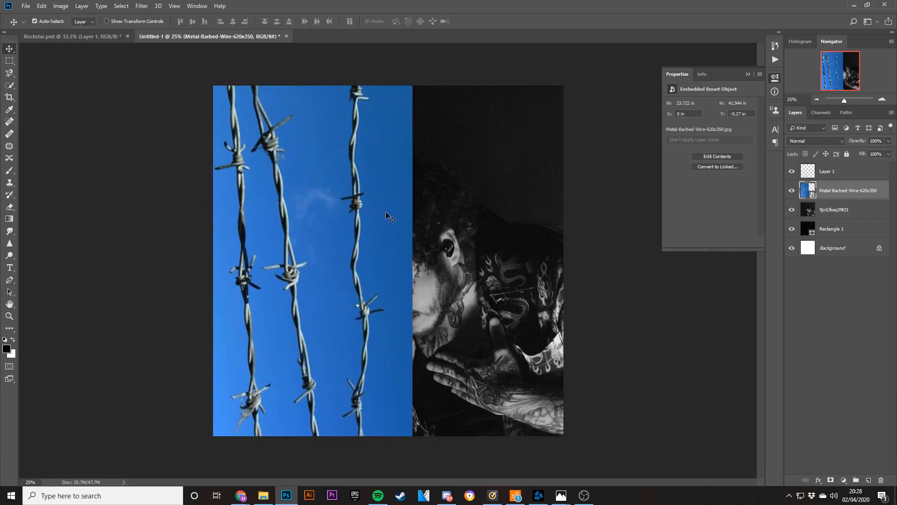
mouse_move(375, 189)
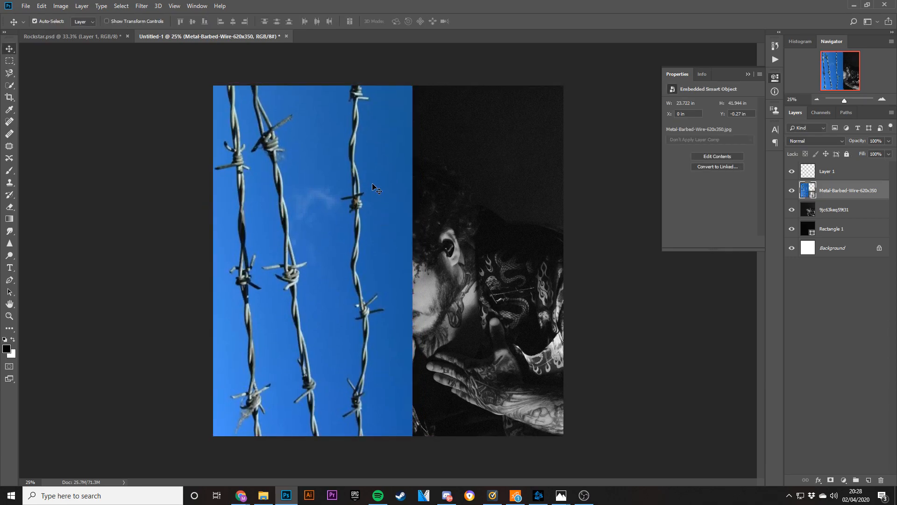
mouse_move(220, 125)
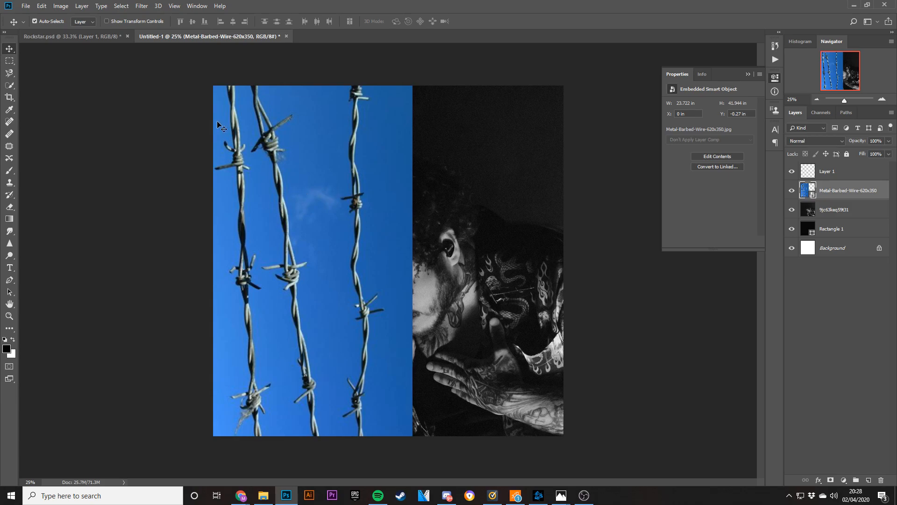
click(141, 6)
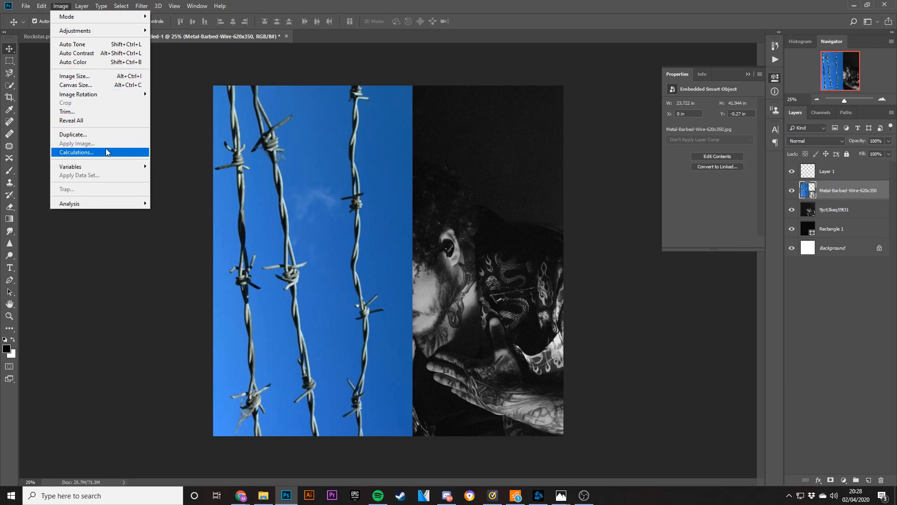
mouse_move(63, 111)
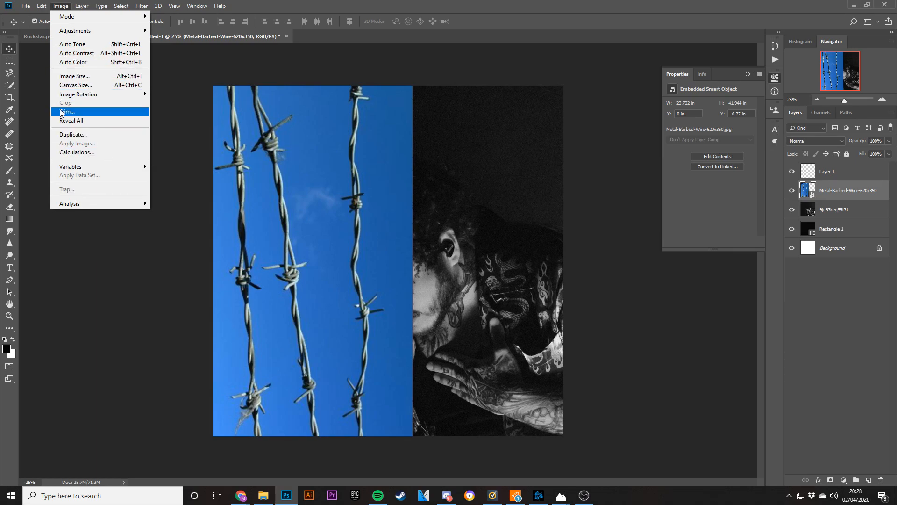
mouse_move(71, 65)
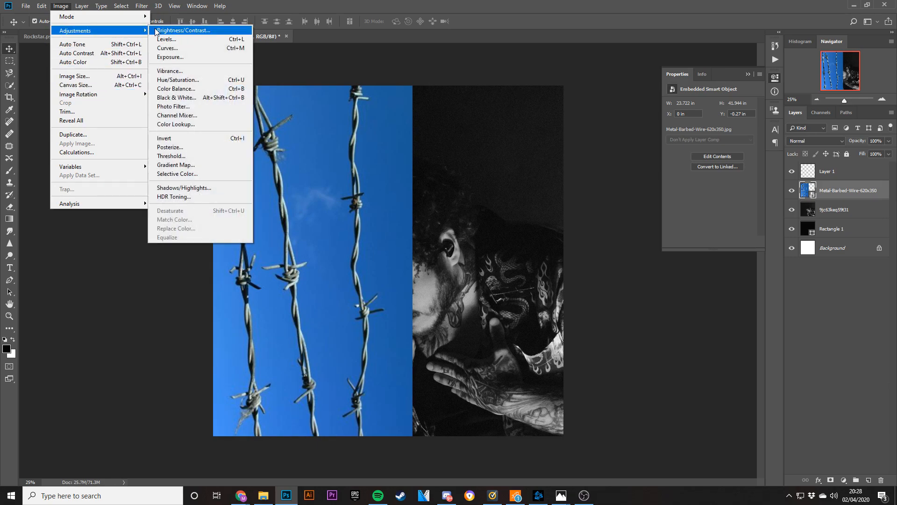
Apply Black & White with Reds and Yellows raised and Blues lowered
click(176, 97)
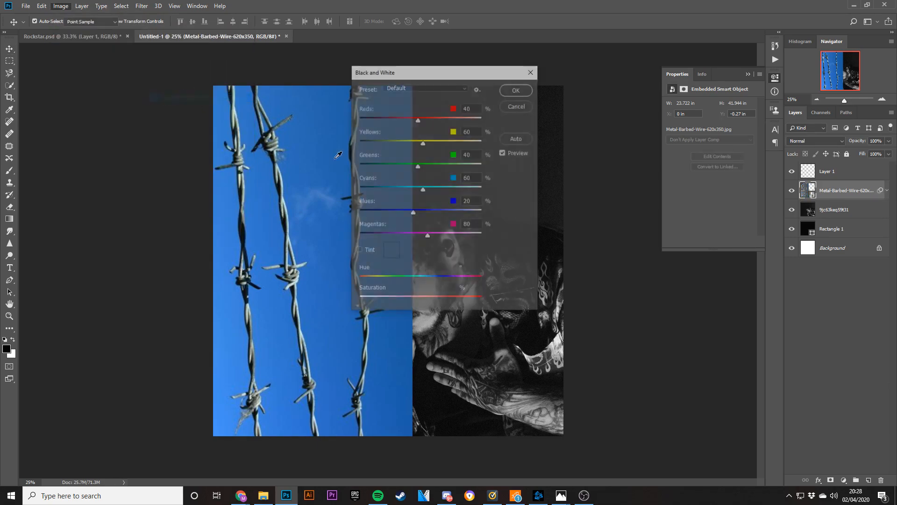
drag(418, 119, 443, 119)
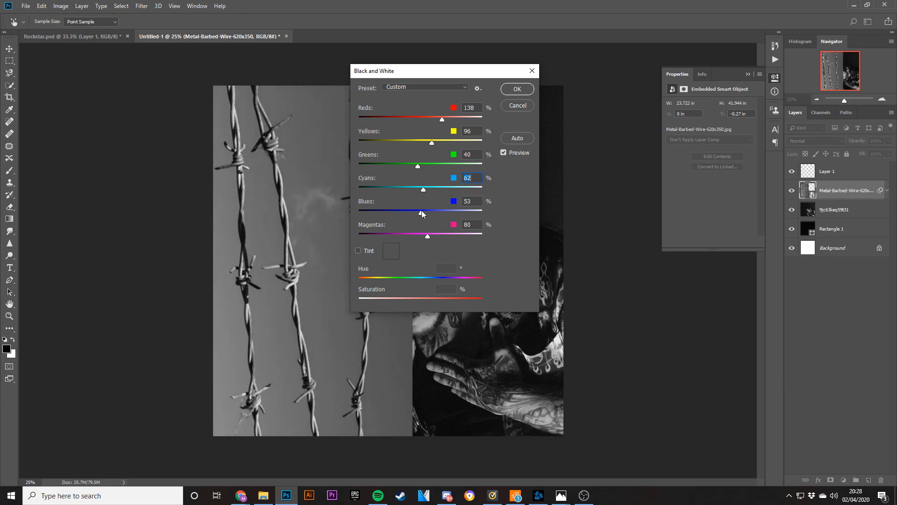
drag(421, 213, 409, 213)
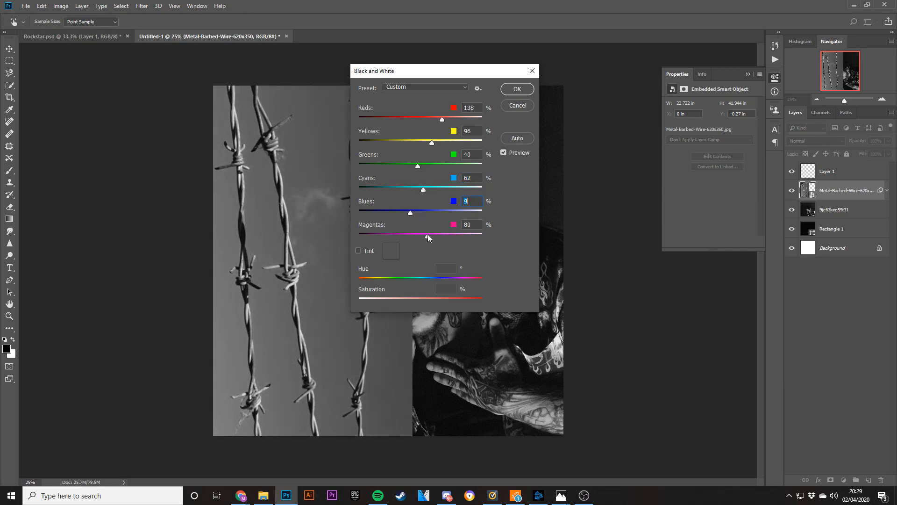
click(516, 89)
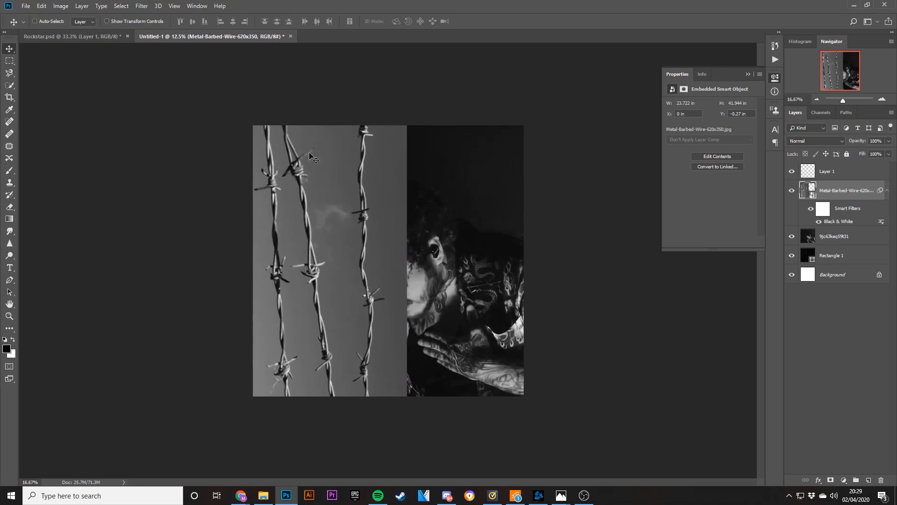
Add about 16% noise to the barbed-wire image
click(141, 6)
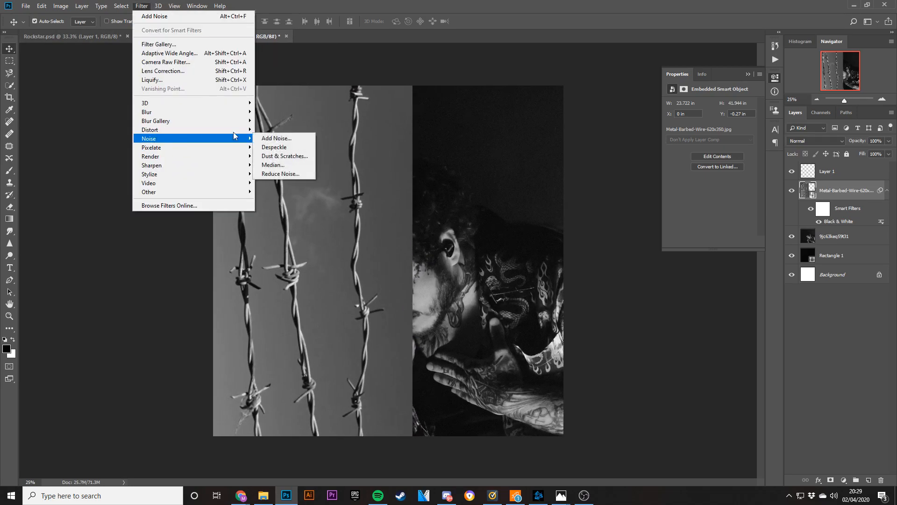
click(277, 138)
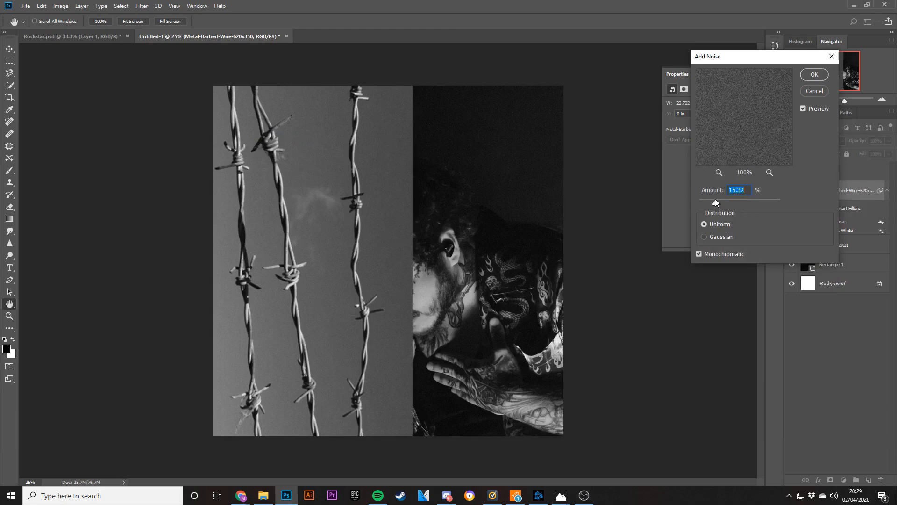
drag(716, 202, 711, 202)
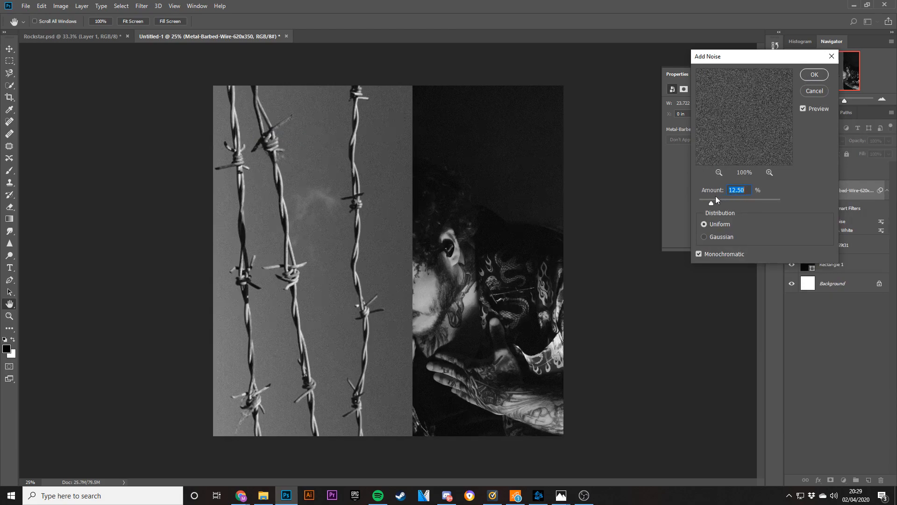
drag(711, 202, 715, 203)
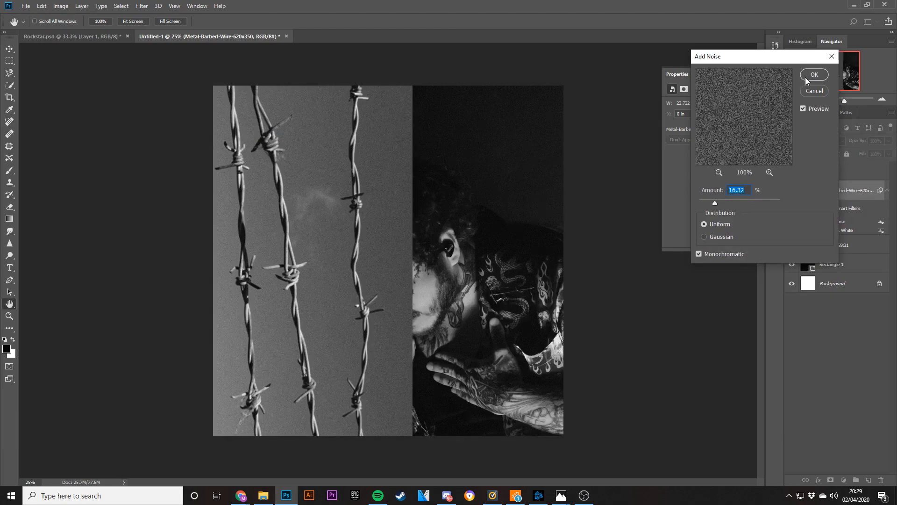
click(814, 74)
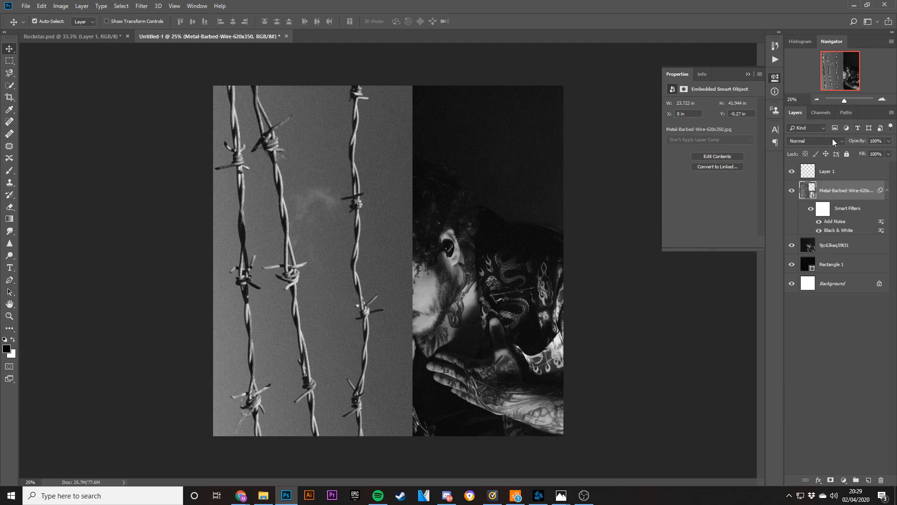
Blend the wire layer with Overlay, then switch to Pin Light
click(836, 140)
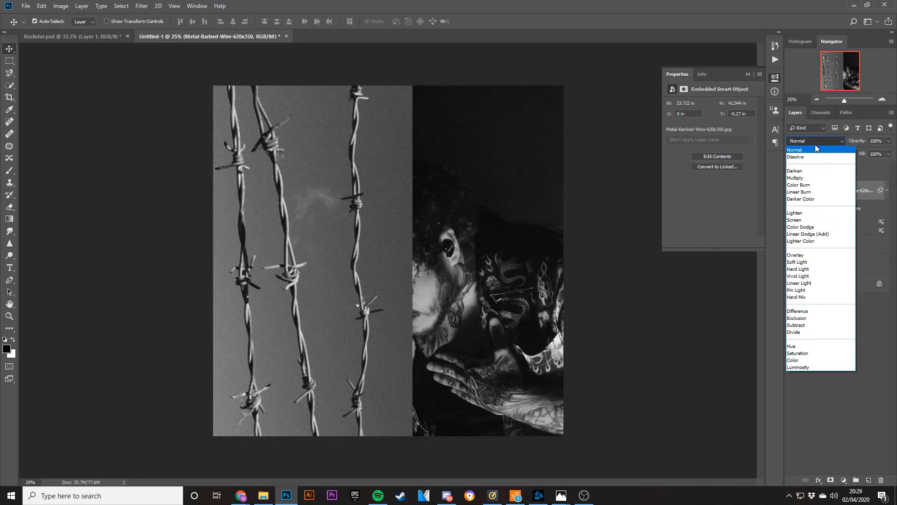
click(795, 255)
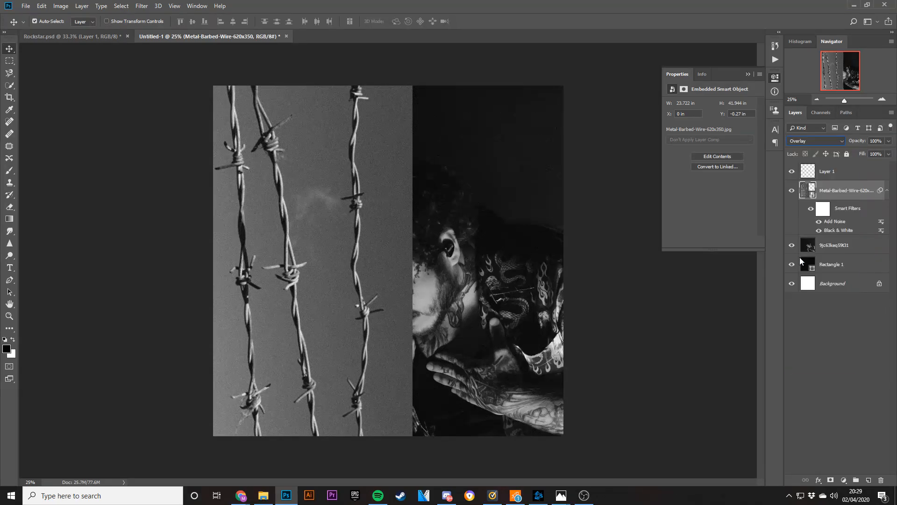
click(839, 140)
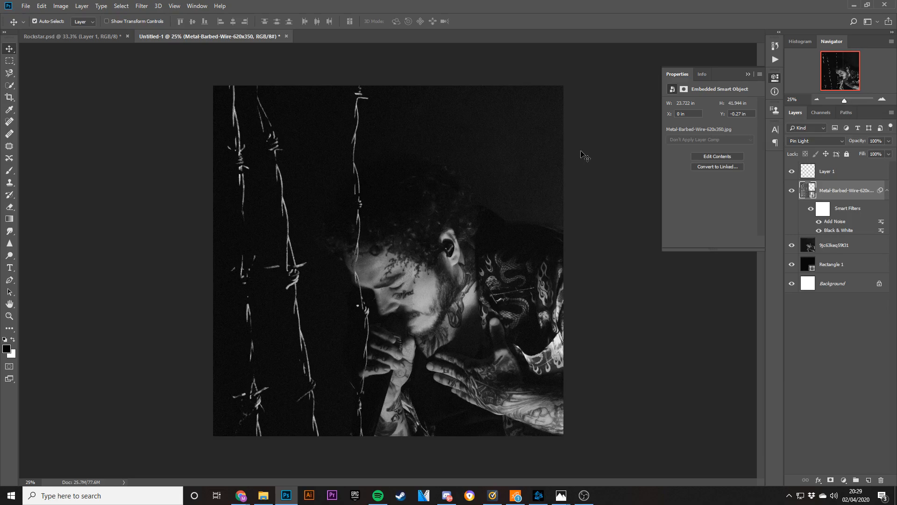
mouse_move(399, 234)
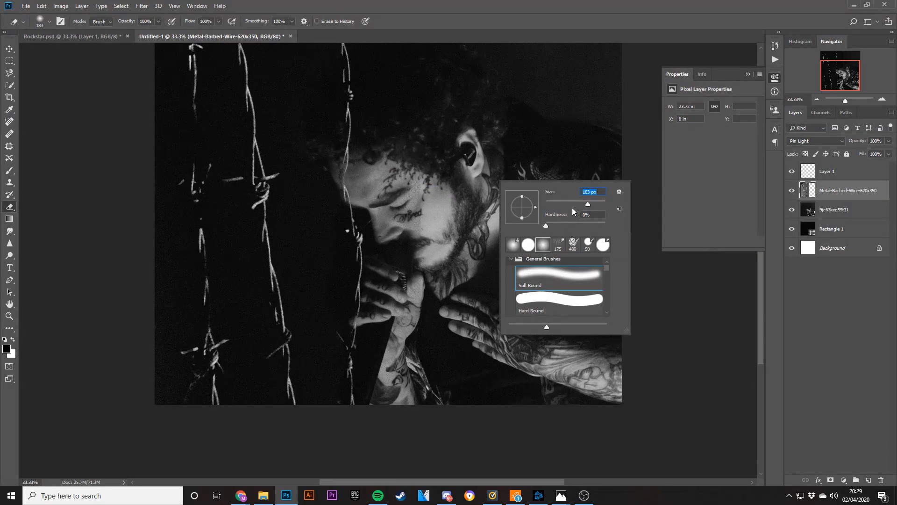
Erase the barbed wire off the face with an enlarged soft eraser
drag(586, 204, 601, 204)
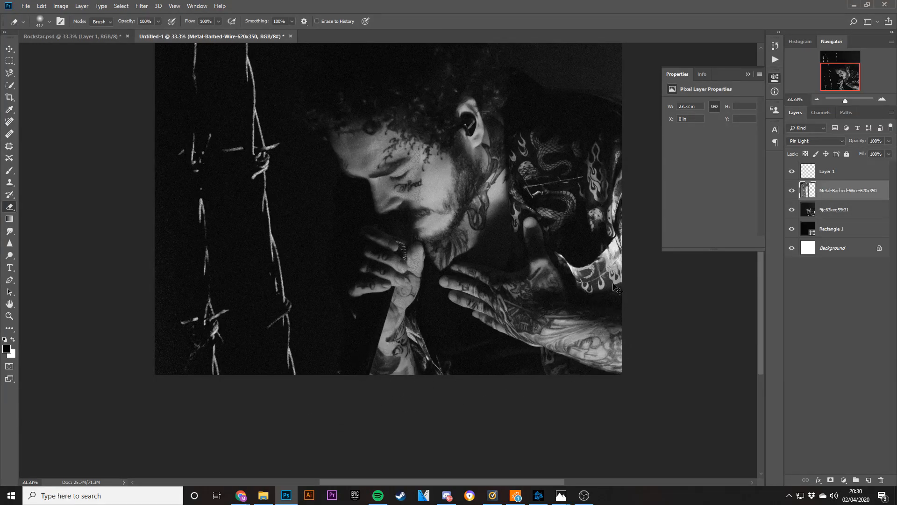
click(61, 35)
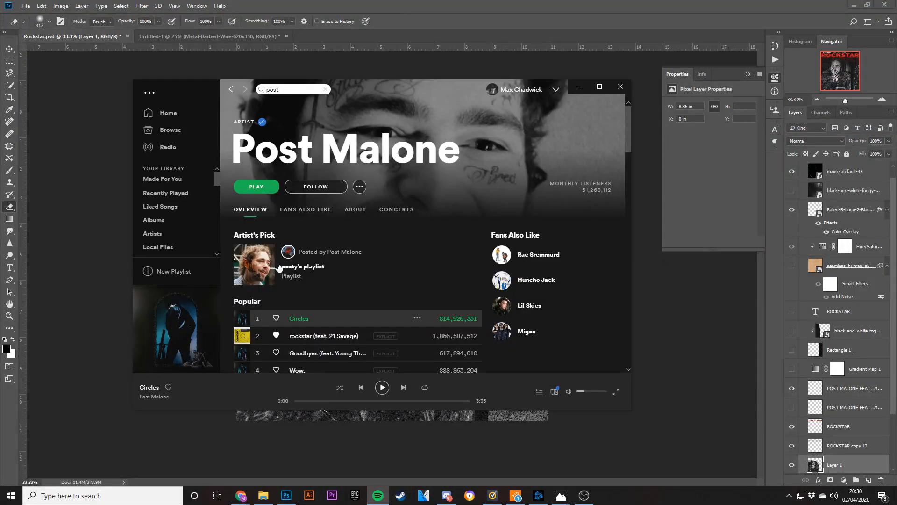
Play 'Goodbyes' from Post Malone's Popular songs on Spotify
scroll(down, 3)
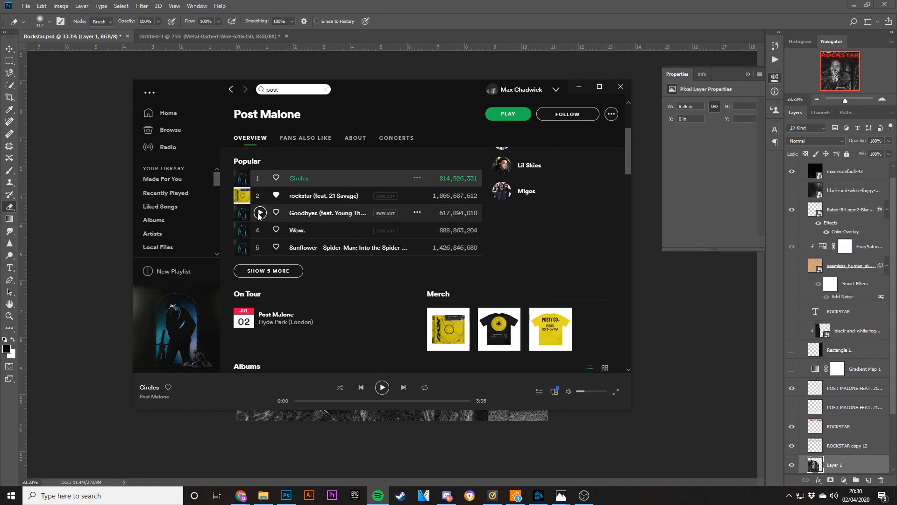
click(260, 213)
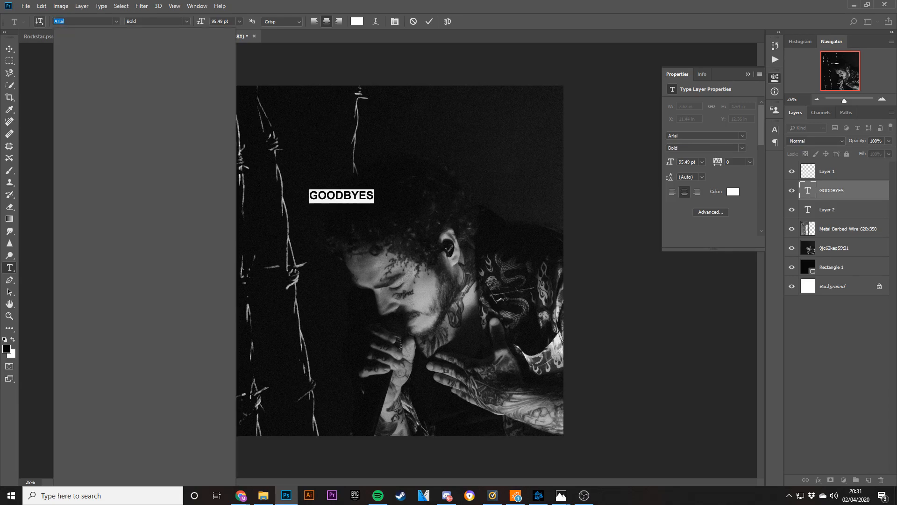
Set the GOODBYES title font to Druk Wide Super
text(DRUK)
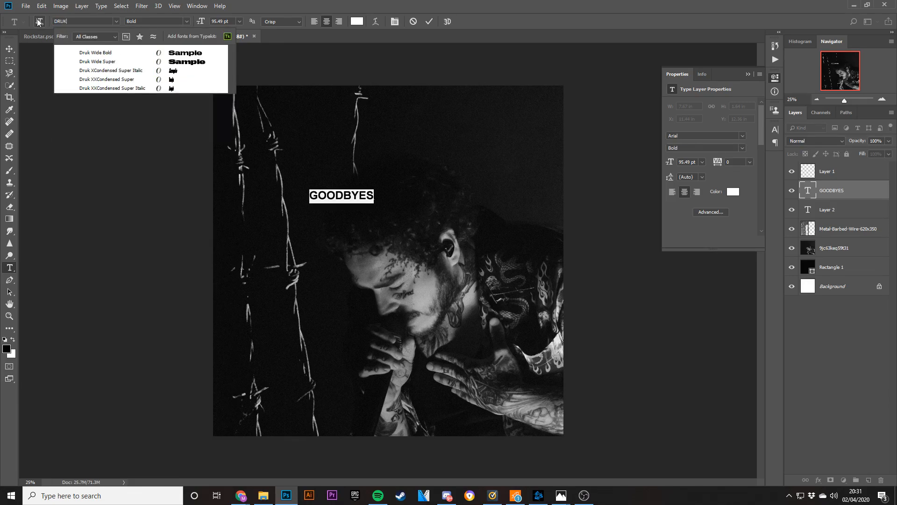
click(97, 61)
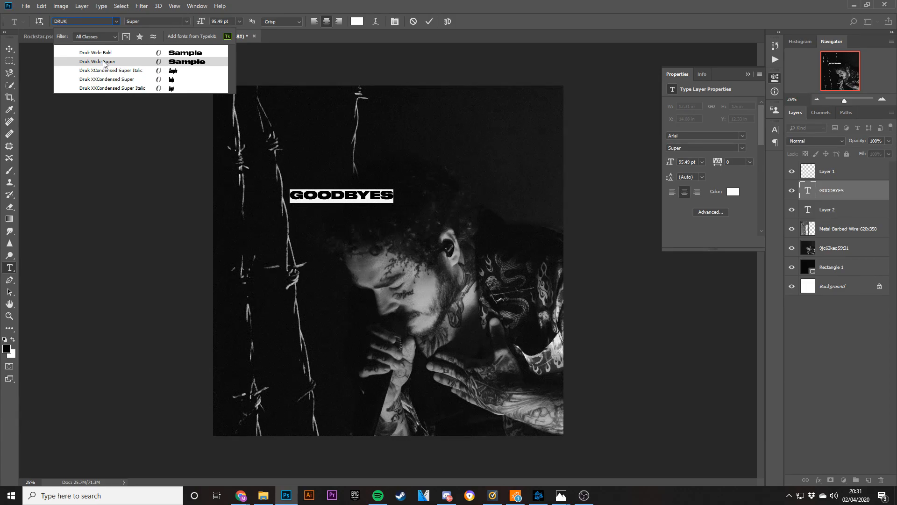
click(96, 62)
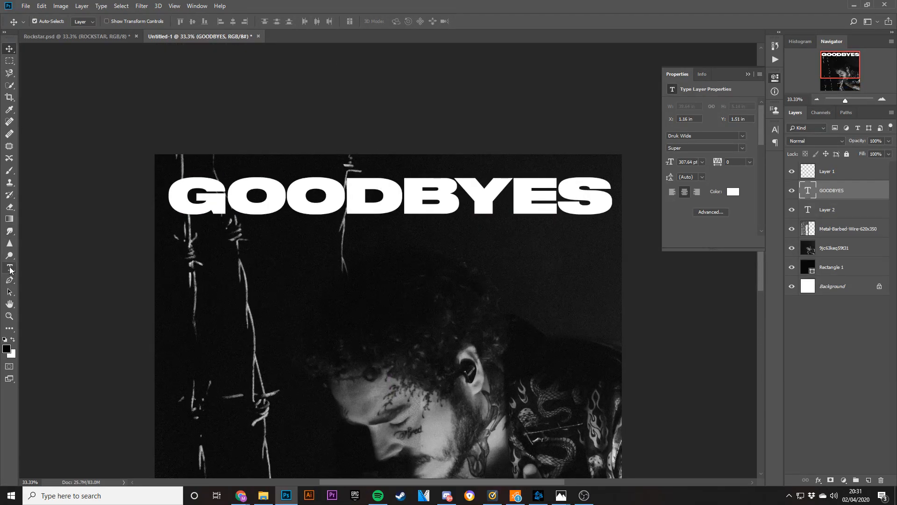
Type the credit line 'POST MALONE FEAT. YOUNG TH…' in white
click(379, 496)
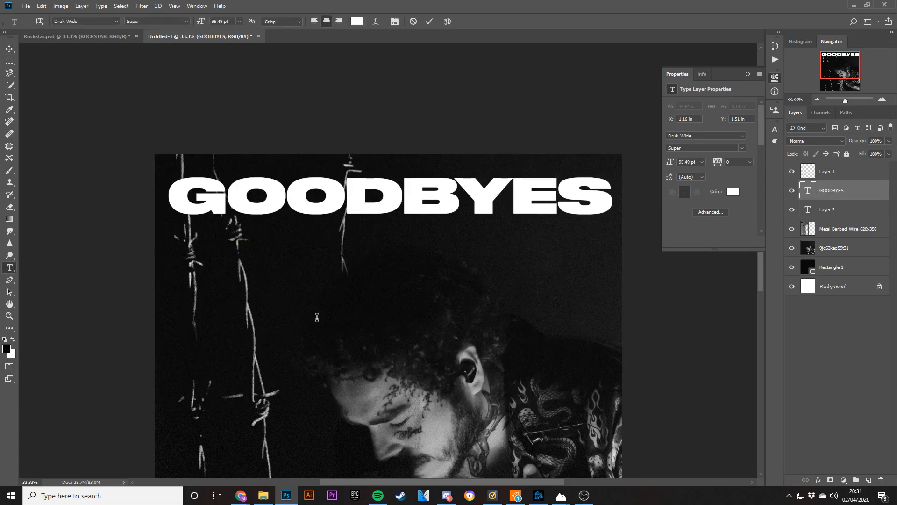
text(POST MAL)
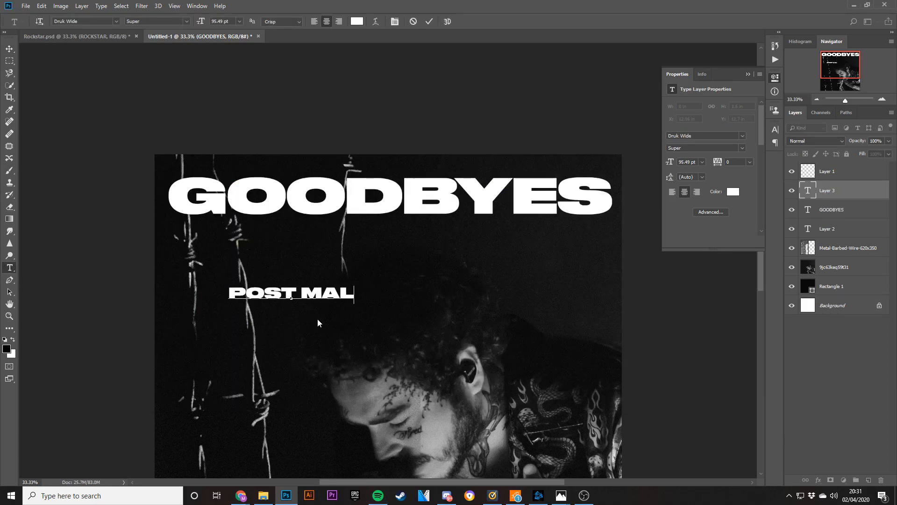
text(ONE)
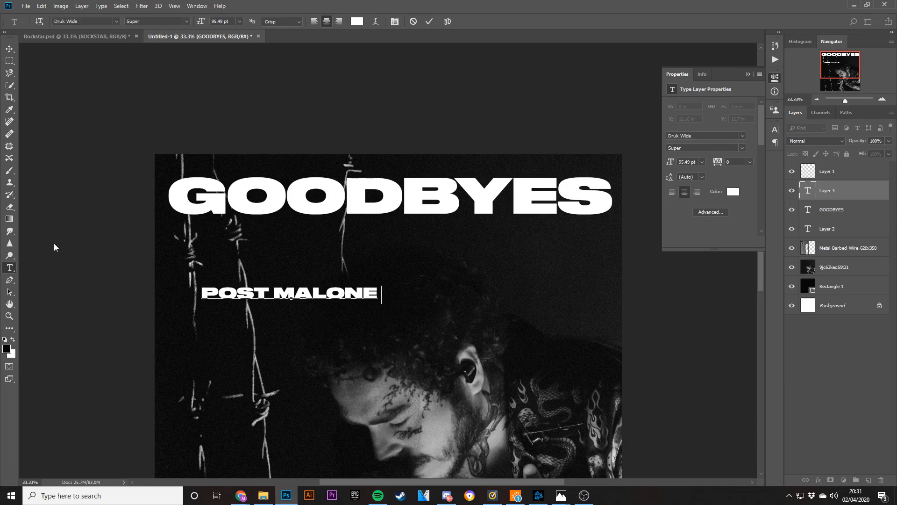
text(FEAT.)
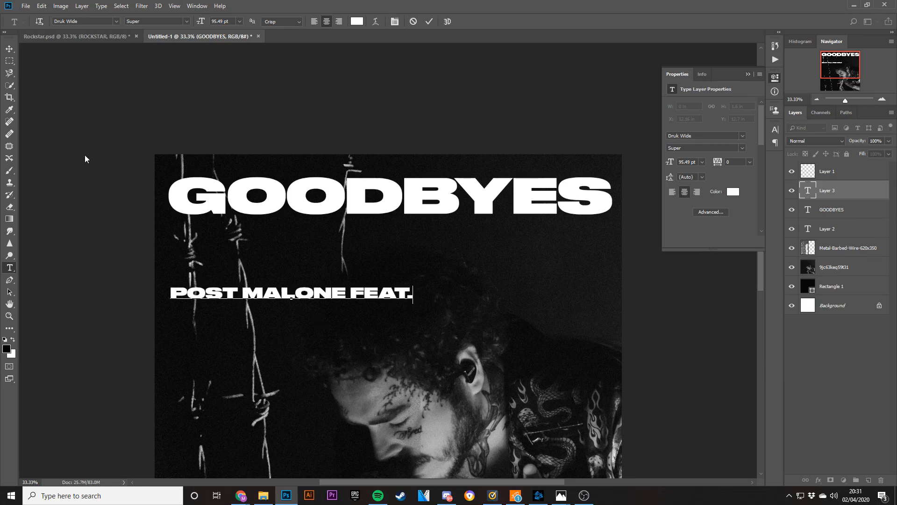
text(YOUNG THUG)
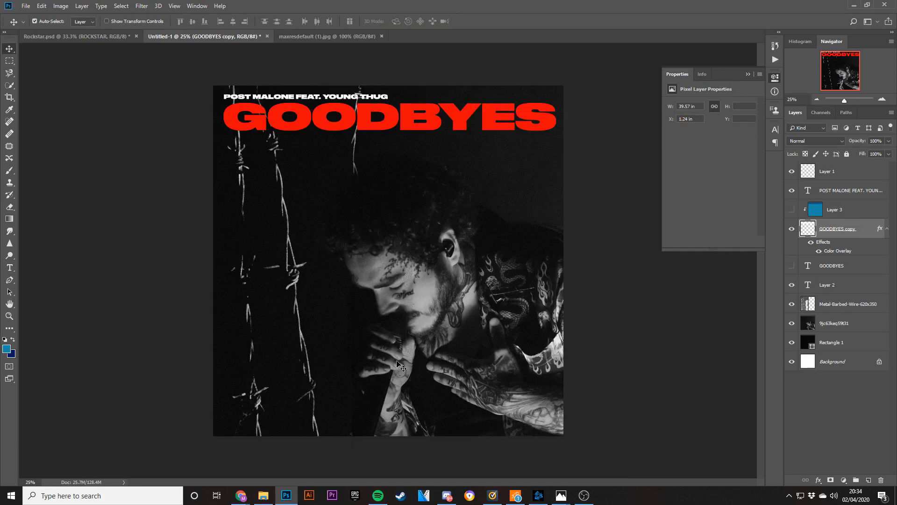
mouse_move(271, 174)
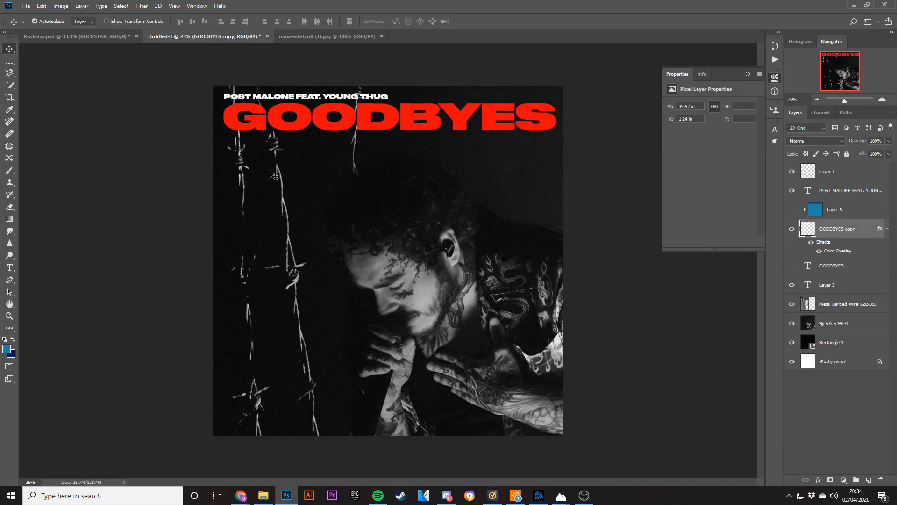
Check the Rockstar.psd cover for reference, then make the white GOODBYES layer visible again
click(70, 36)
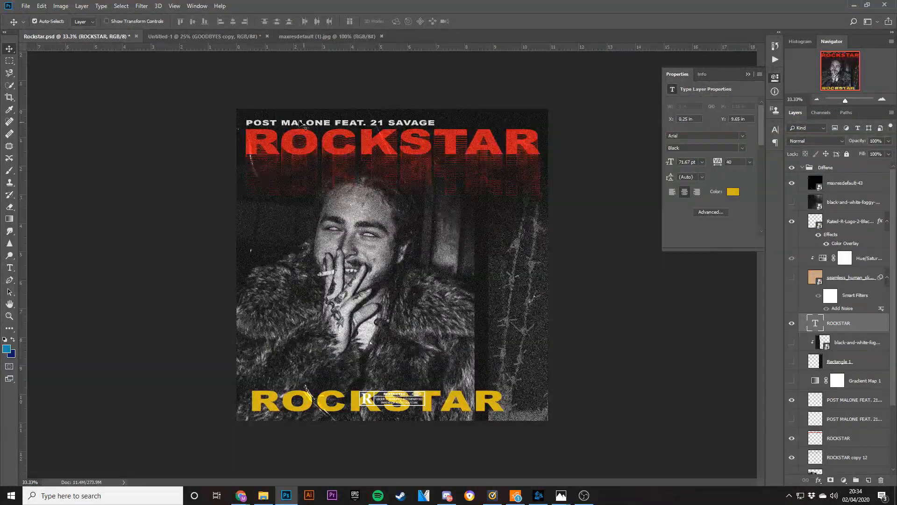
click(210, 36)
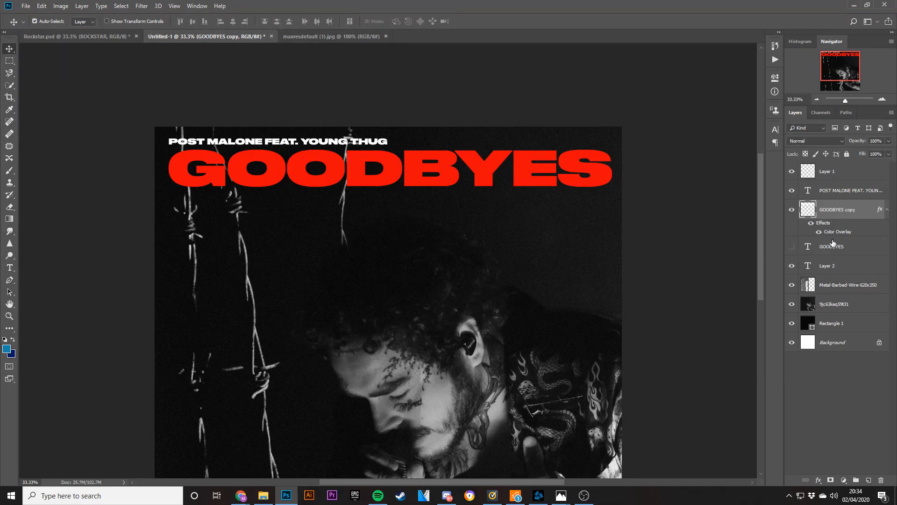
click(792, 247)
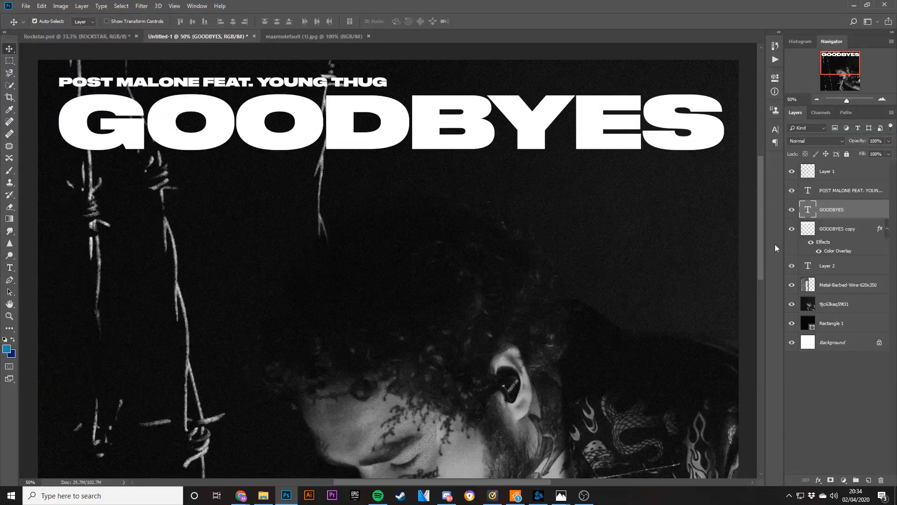
Convert GOODBYES to a shape with no fill and red stroke, duplicated and nudged down
right_click(831, 209)
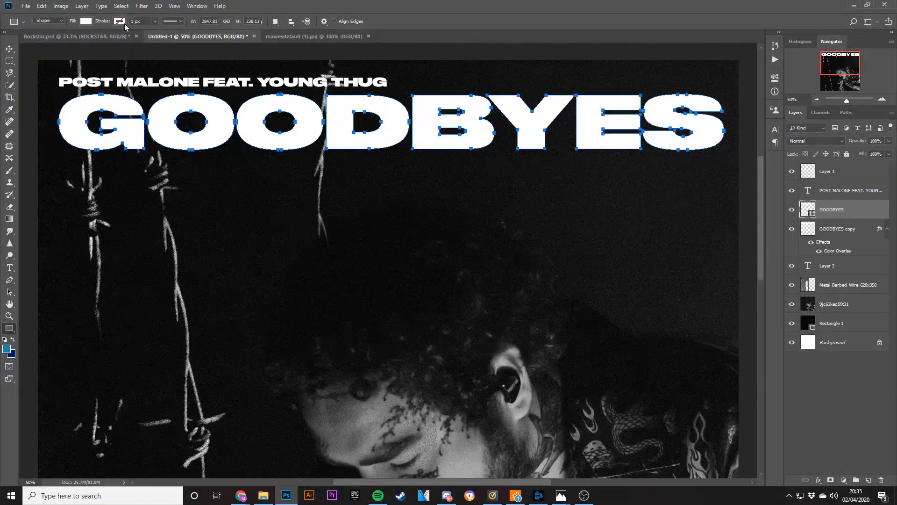
click(119, 22)
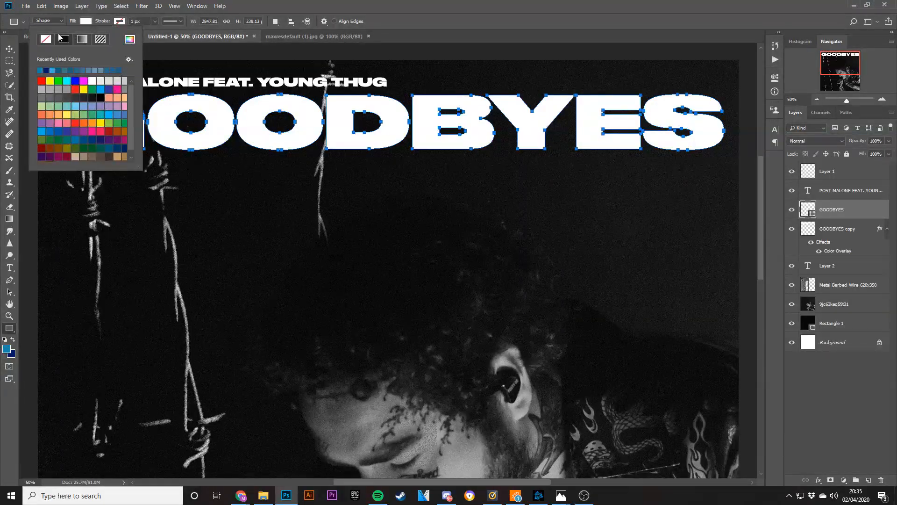
click(75, 88)
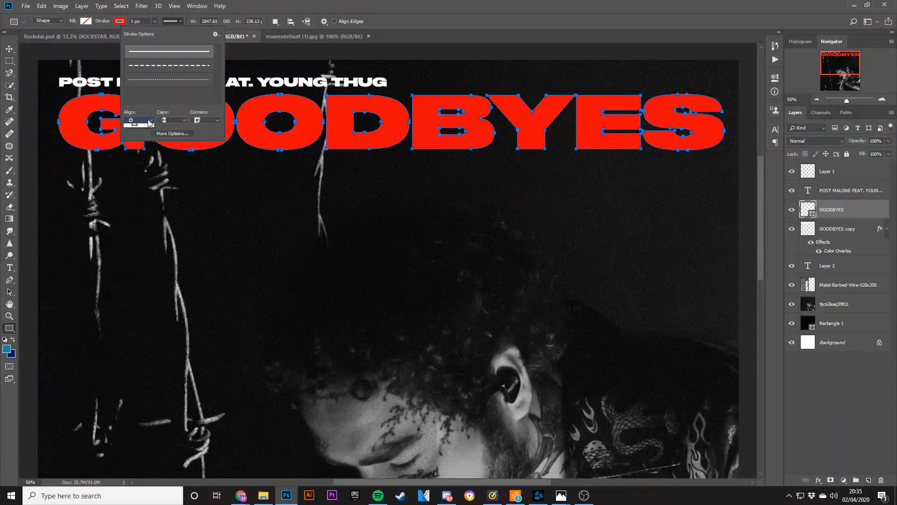
click(150, 120)
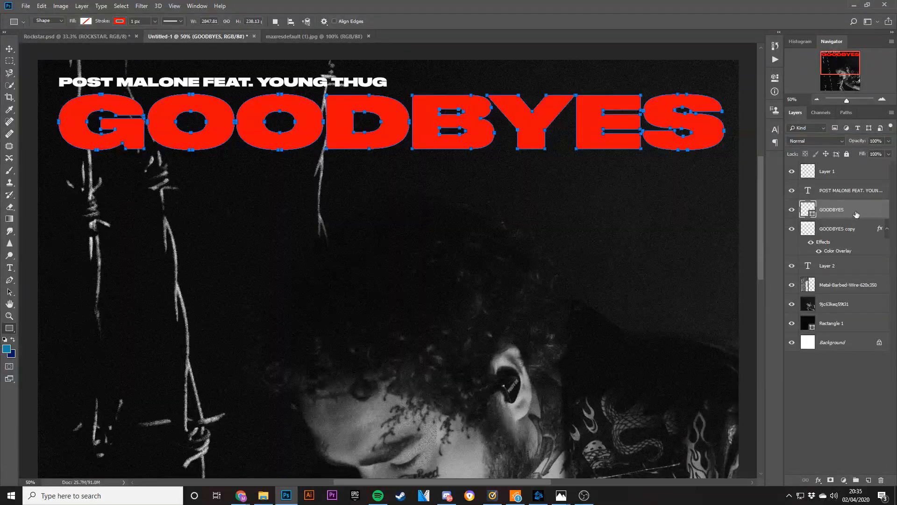
click(831, 210)
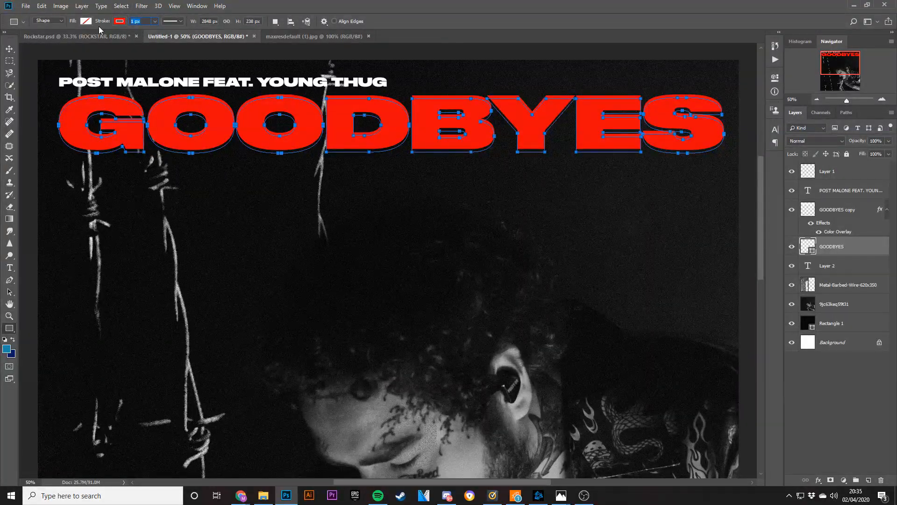
click(5, 48)
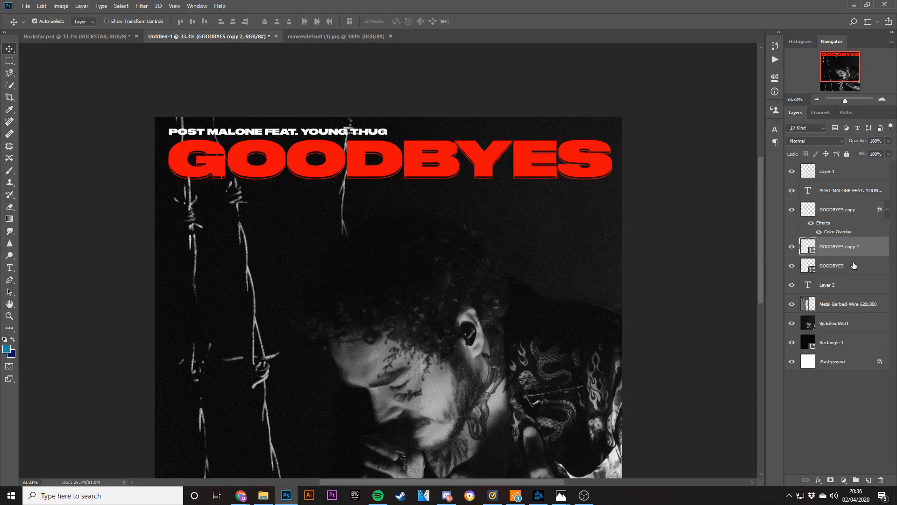
Drag texture '9 - (41)' from the MAXCDESIGN TEXTURE PACK onto the canvas
click(831, 265)
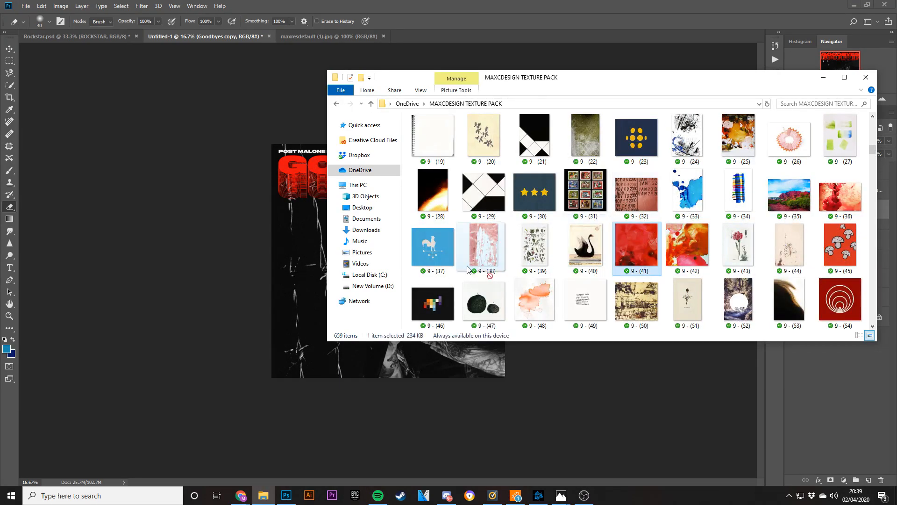
drag(635, 247, 388, 261)
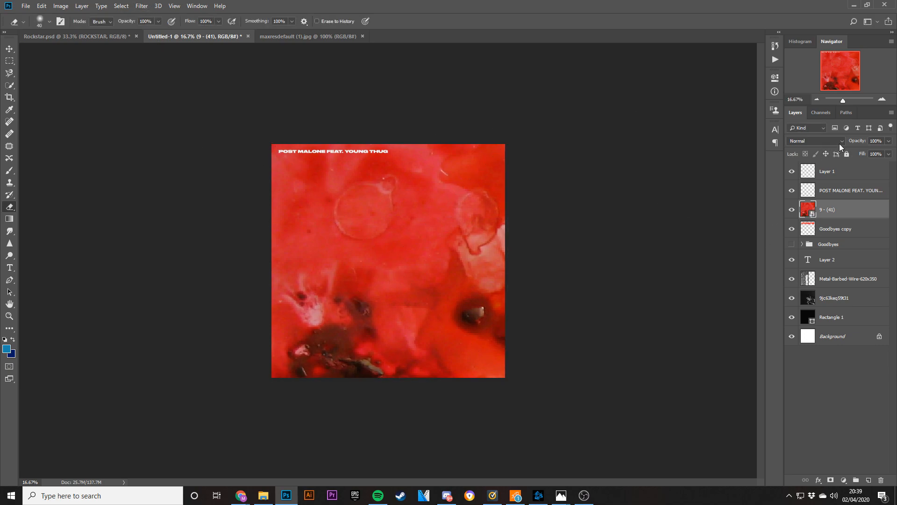
Try Darken, Color Dodge and Lighten on the texture, settling on Darker Color
click(841, 141)
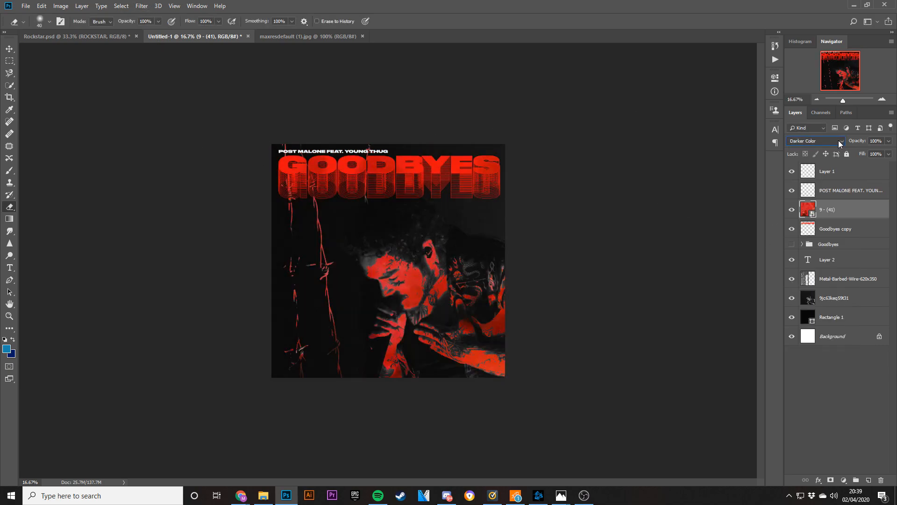
click(841, 141)
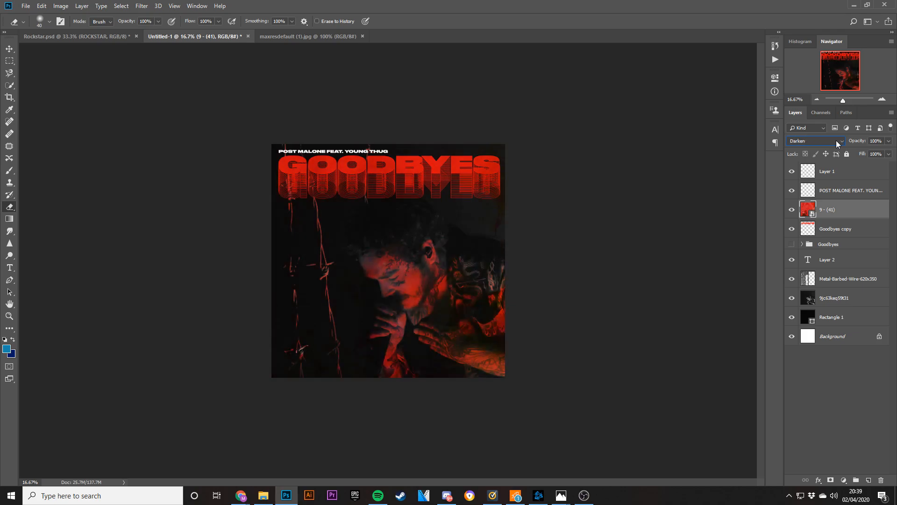
click(838, 141)
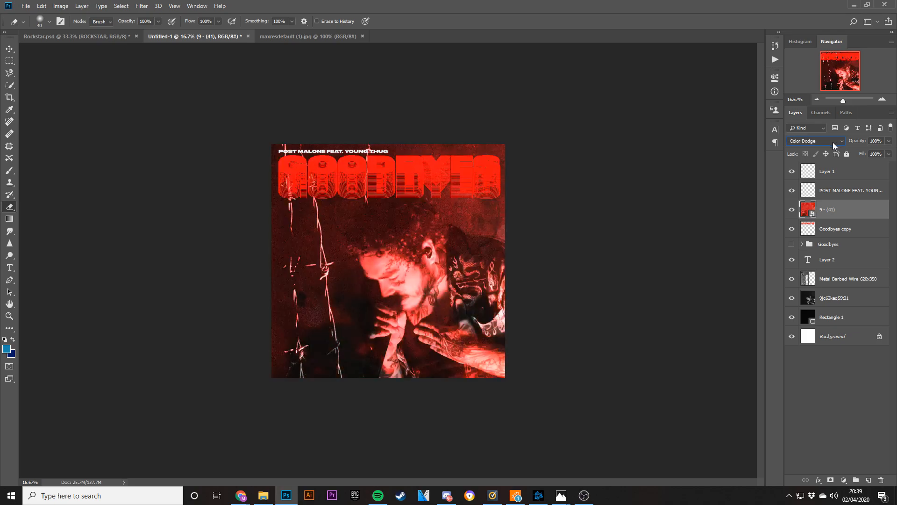
click(815, 140)
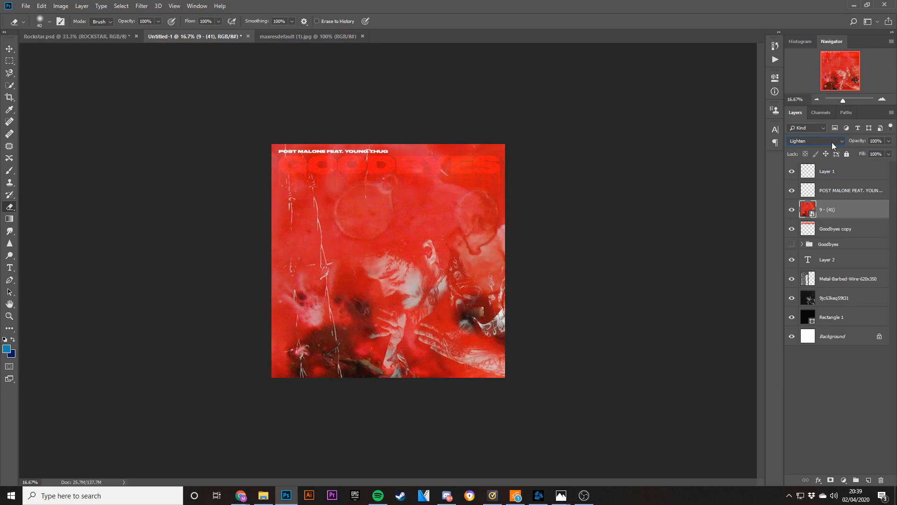
click(814, 140)
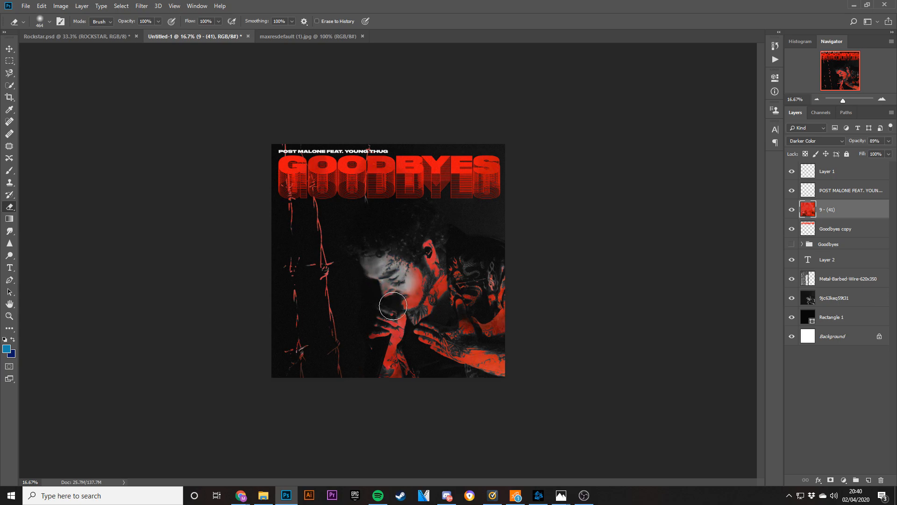
Erase the red texture from the face, ear and neck with a large soft eraser
drag(393, 306, 436, 259)
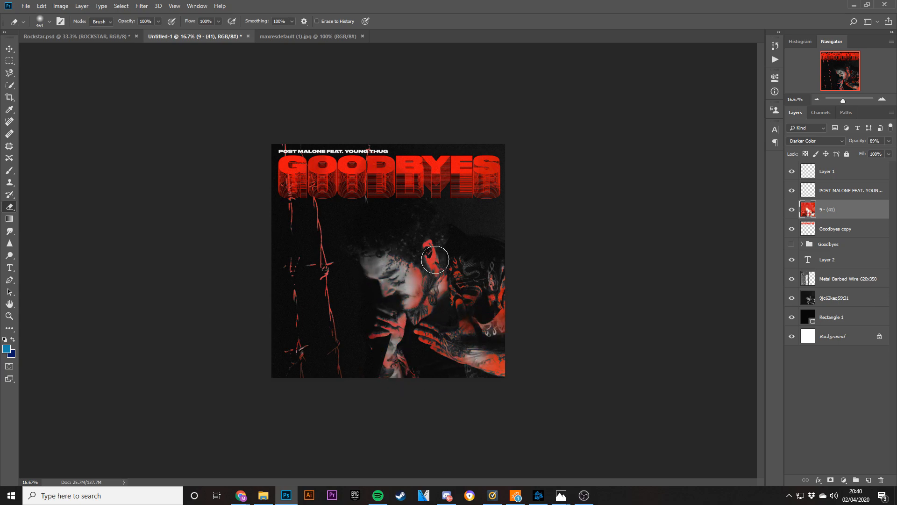
drag(435, 260, 503, 309)
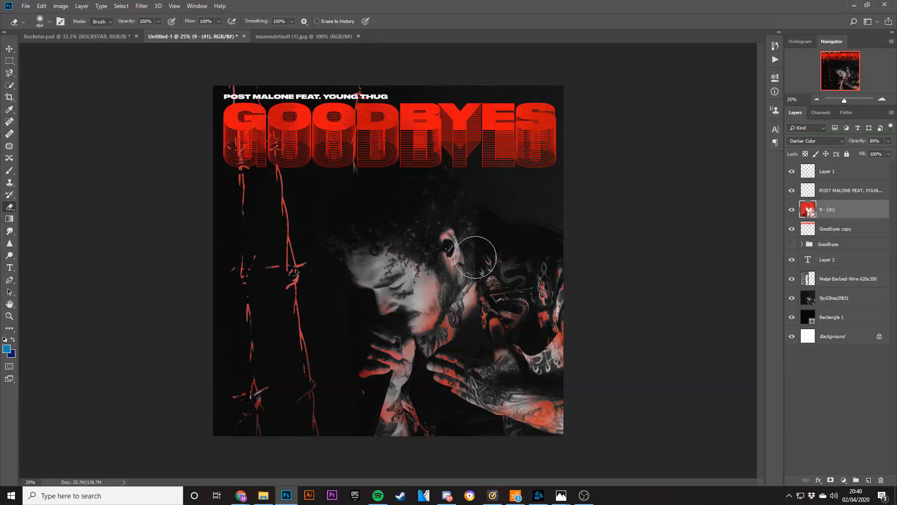
click(815, 141)
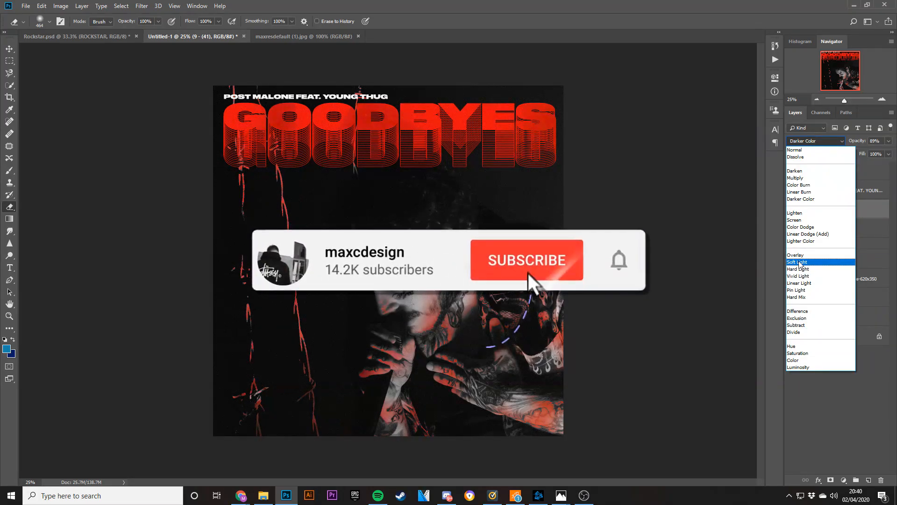
click(527, 261)
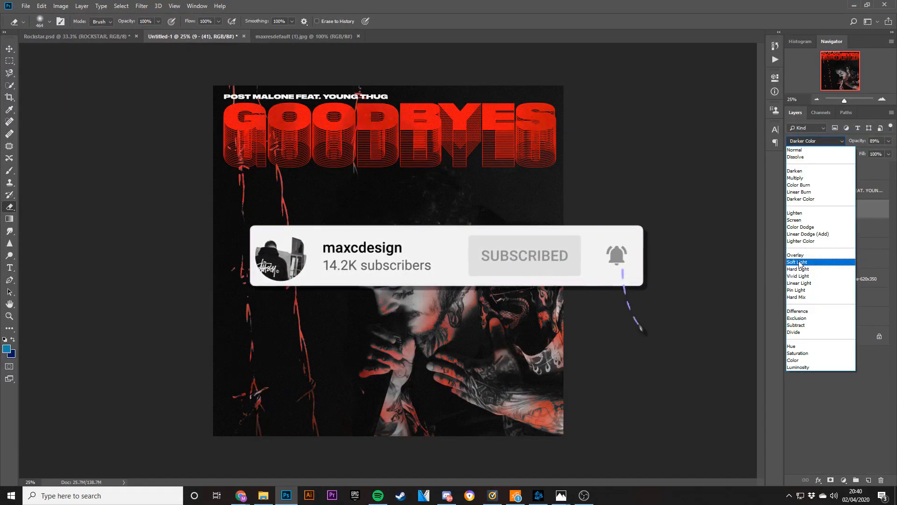